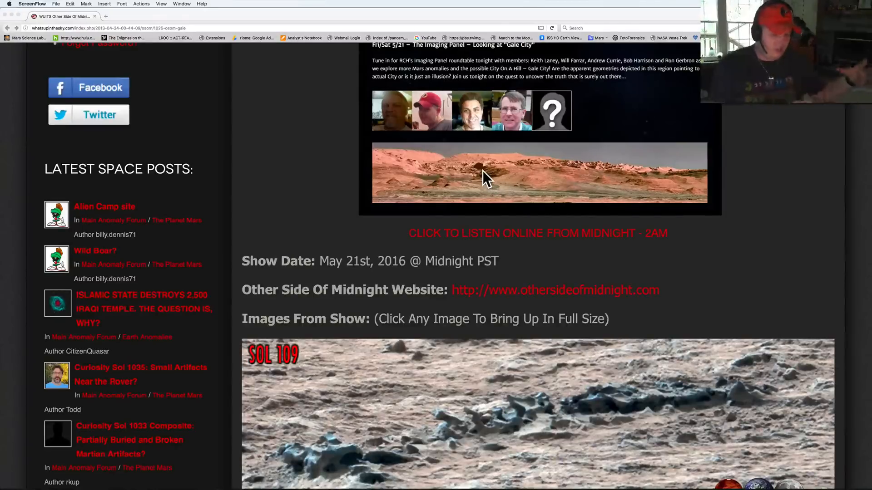
pyautogui.moveTo(522, 184)
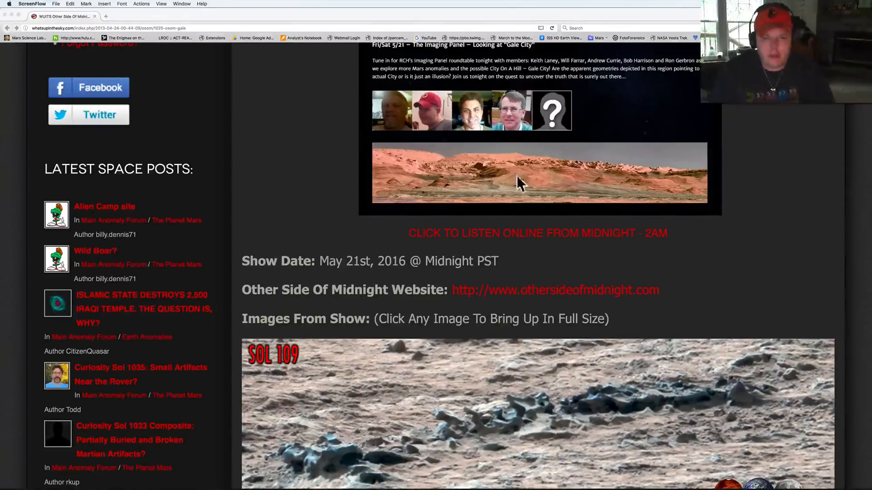
pyautogui.moveTo(605, 175)
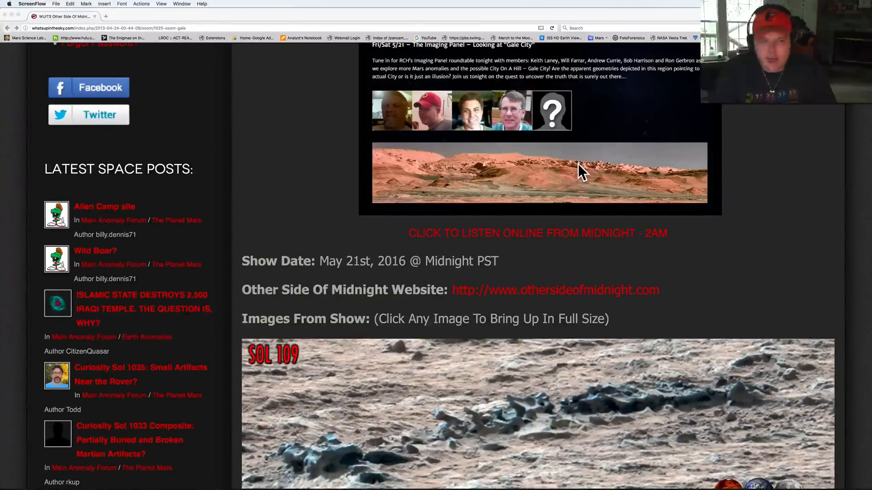
# - Scroll the article down to the Sol 109 image and its NASA raw links
pyautogui.scroll(-3)
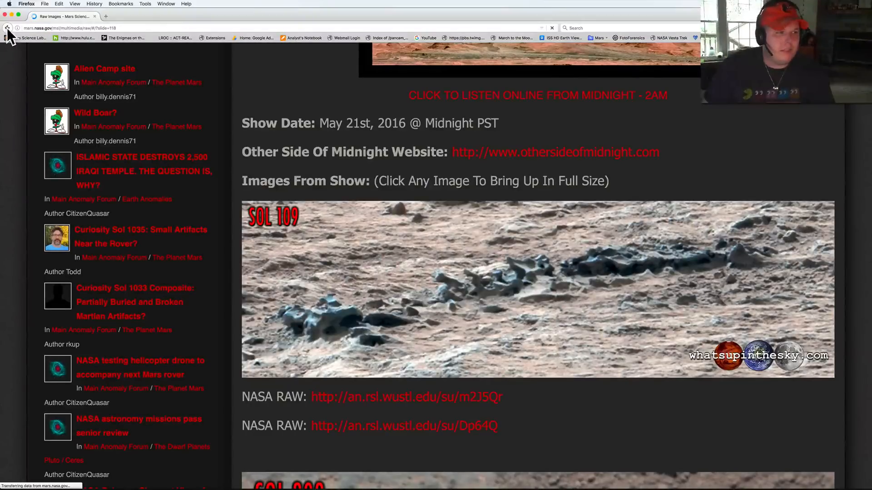
# - Go back from the NASA raw images page to the article at Sol 109
pyautogui.click(10, 28)
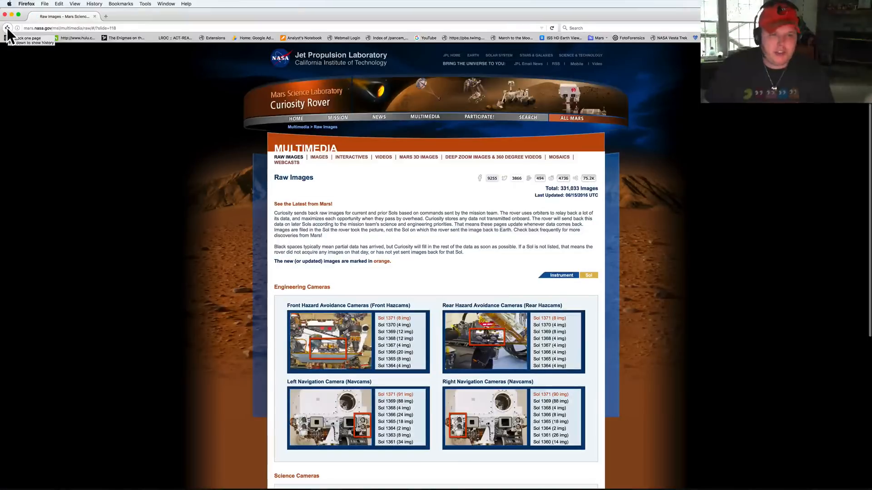
pyautogui.click(8, 28)
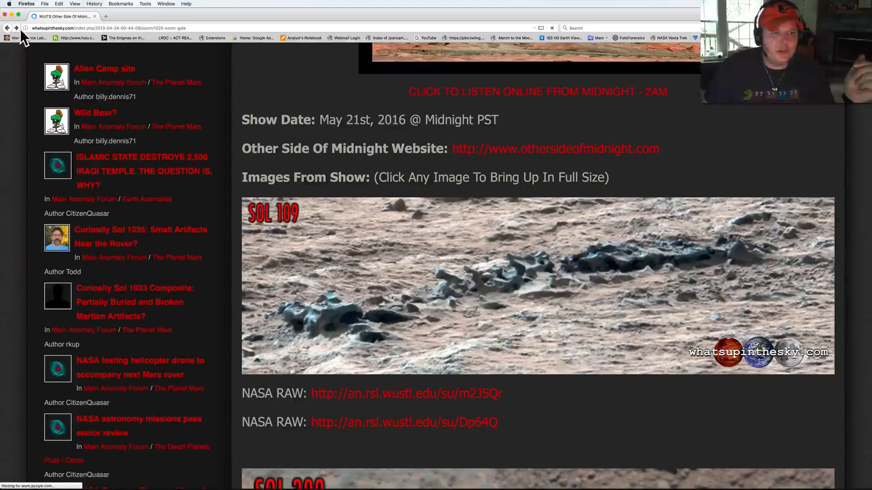
pyautogui.moveTo(456, 58)
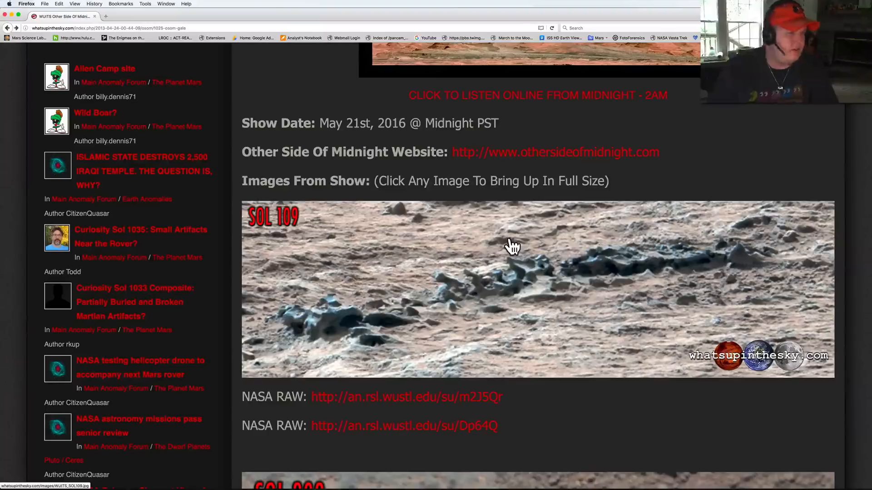
pyautogui.moveTo(867, 333)
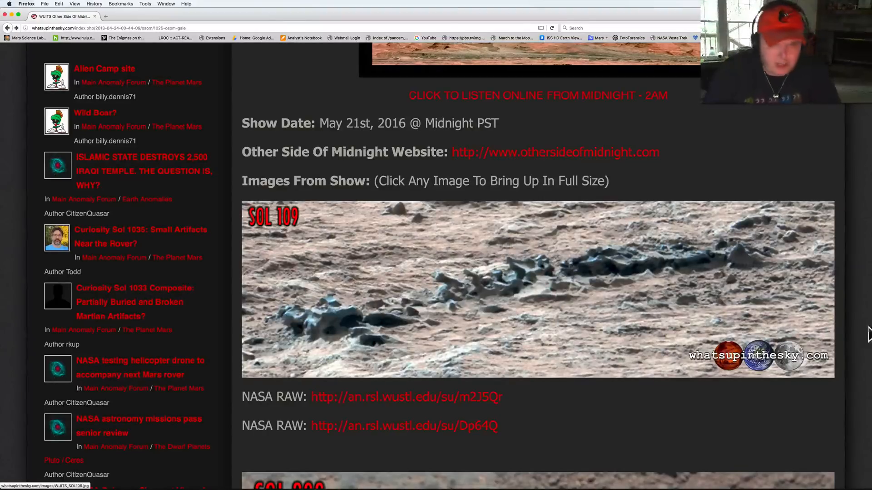
pyautogui.moveTo(586, 293)
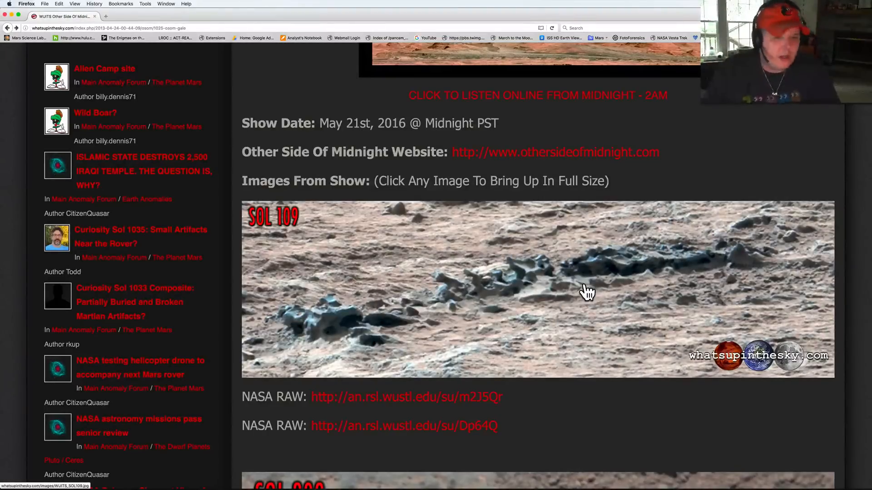
# - Open the full-size Sol 109 image in its own tab
pyautogui.click(588, 292)
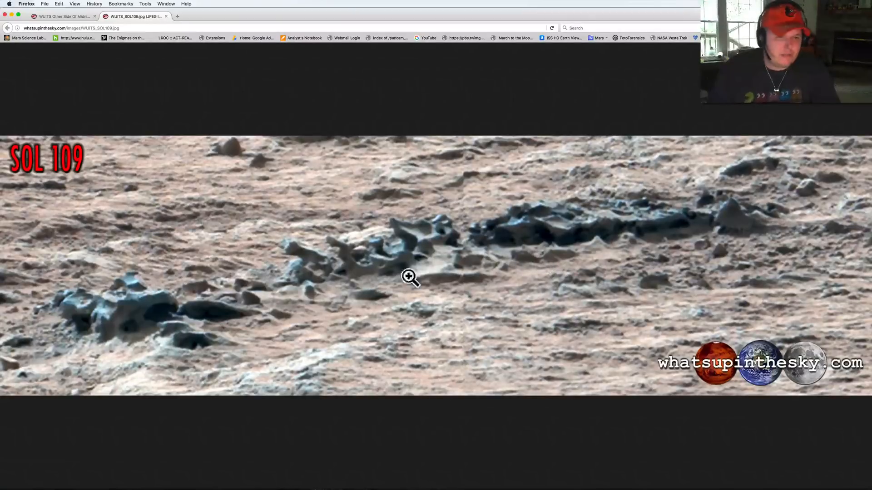
pyautogui.moveTo(720, 233)
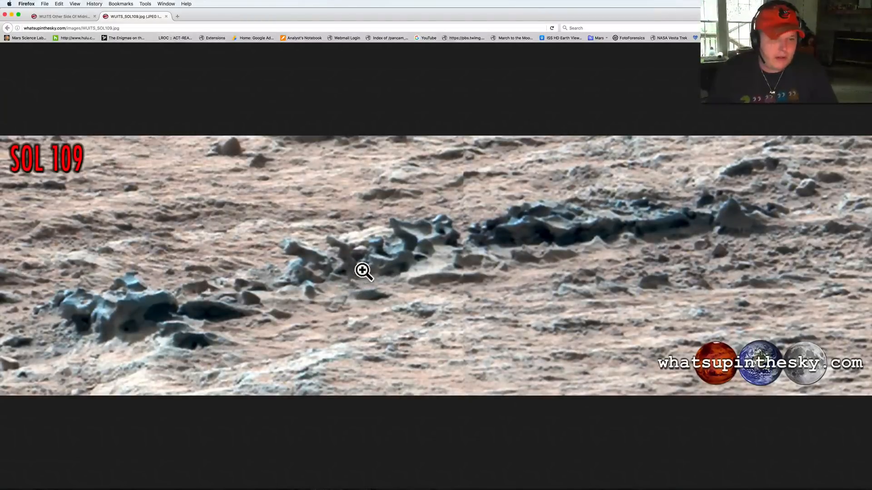
pyautogui.moveTo(398, 281)
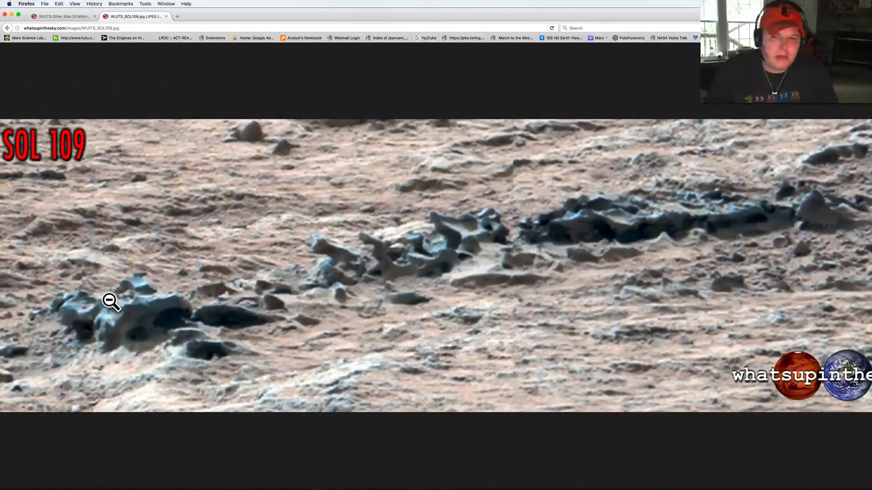
pyautogui.moveTo(371, 331)
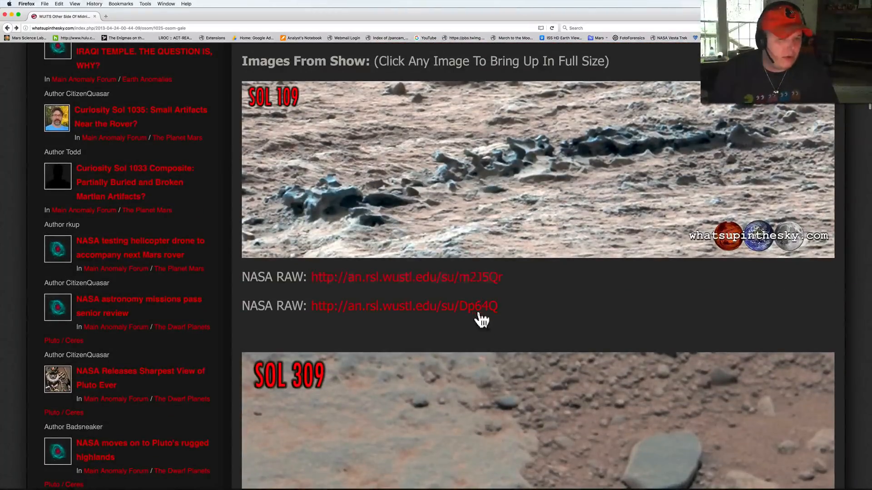
pyautogui.moveTo(513, 276)
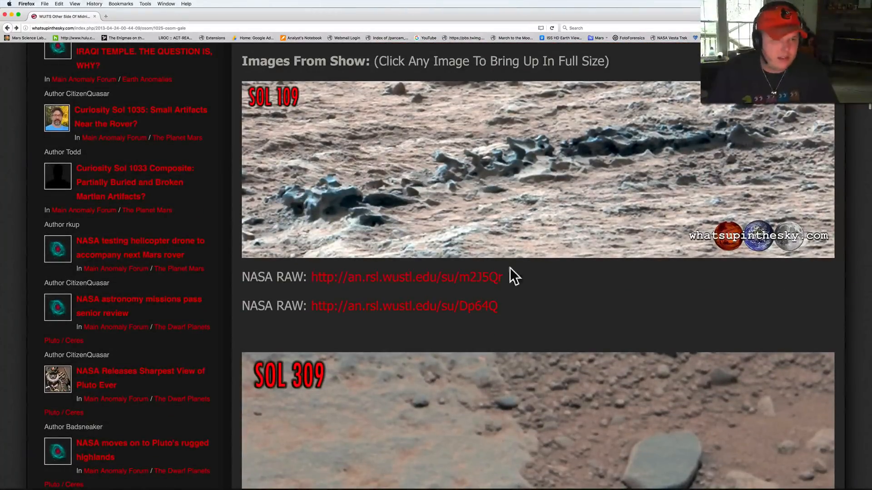
# - Close the Sol 309 image tab and scroll the article down to the Sol 508 photo
pyautogui.scroll(-3)
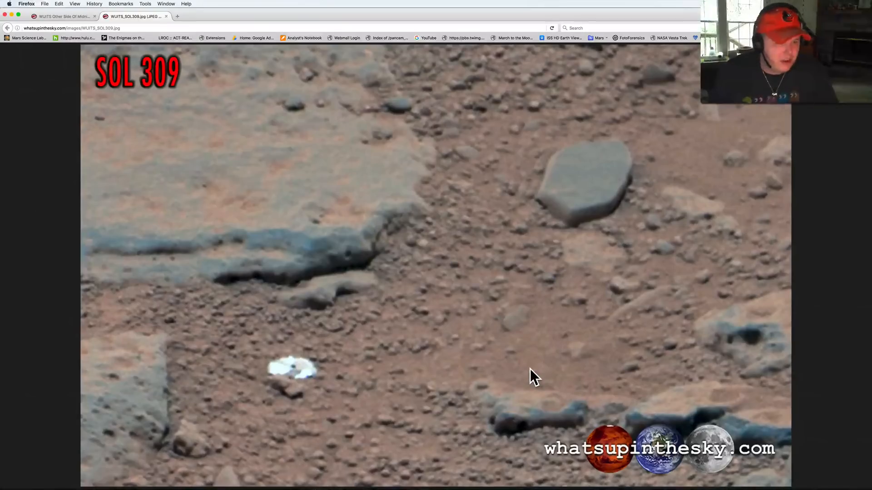
pyautogui.moveTo(326, 380)
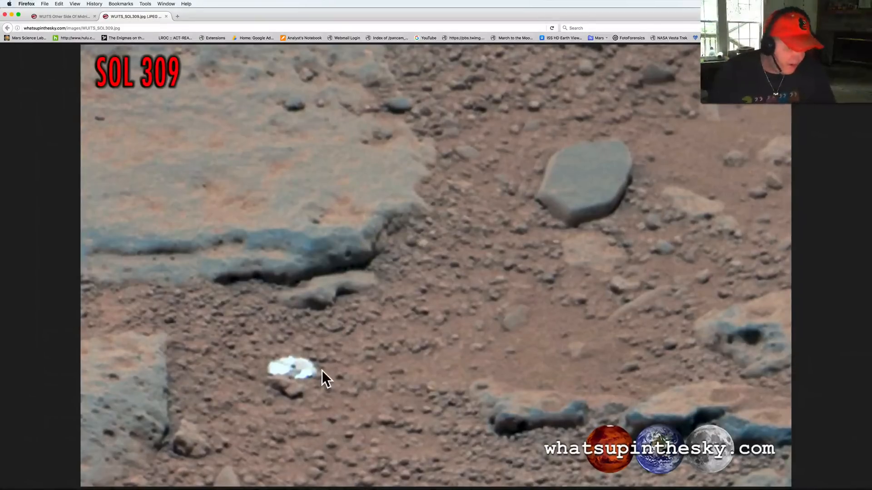
pyautogui.moveTo(314, 358)
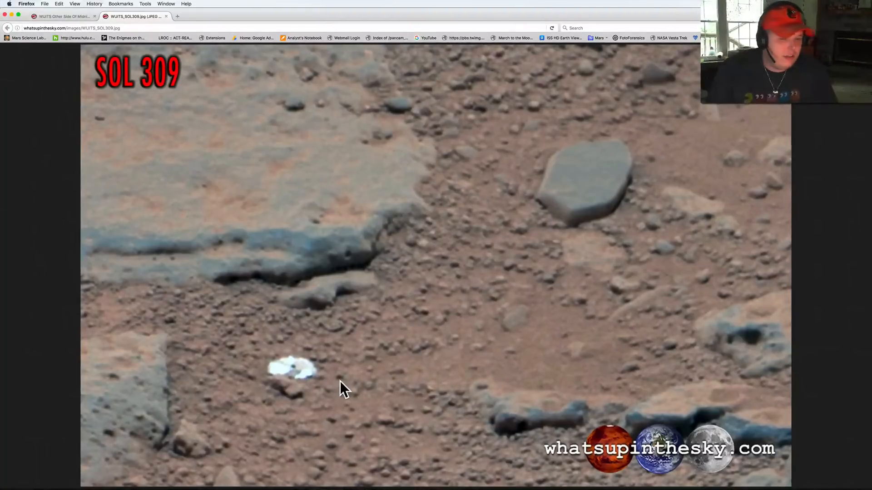
pyautogui.moveTo(272, 356)
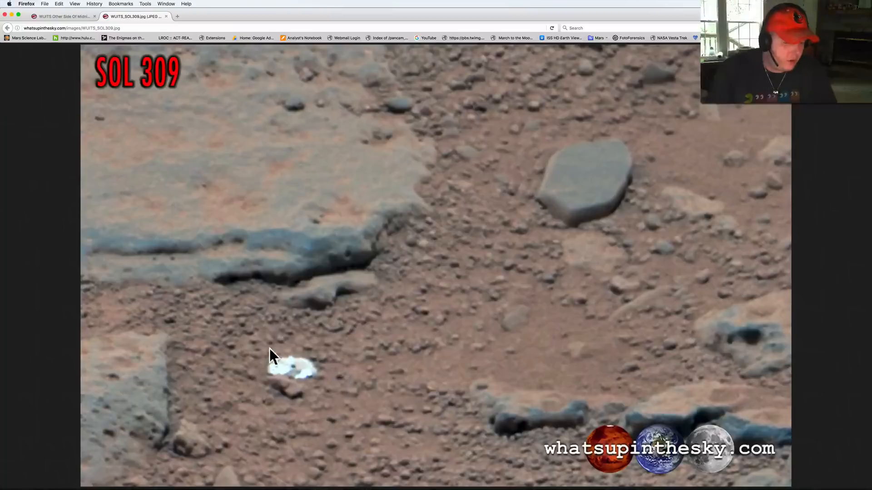
pyautogui.moveTo(314, 380)
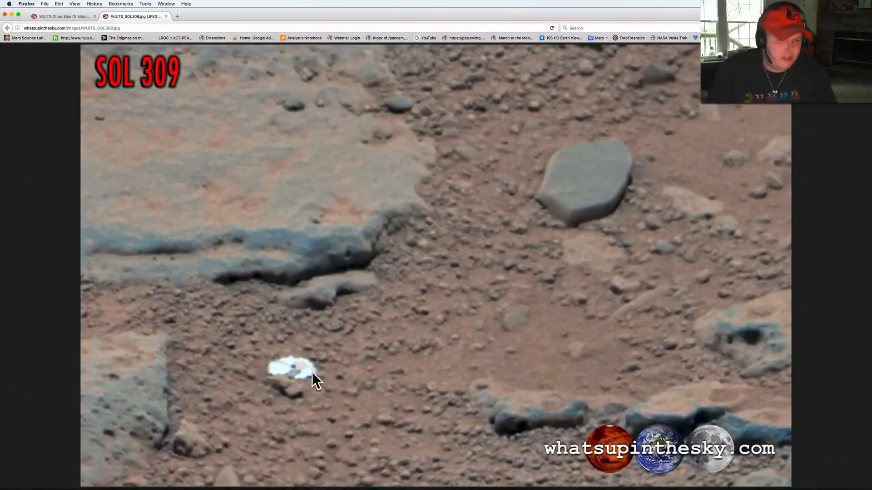
pyautogui.moveTo(297, 375)
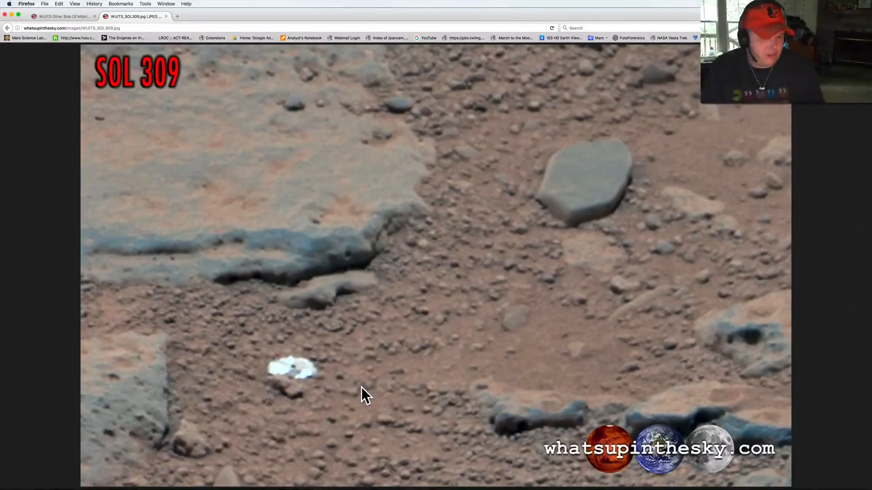
pyautogui.moveTo(327, 331)
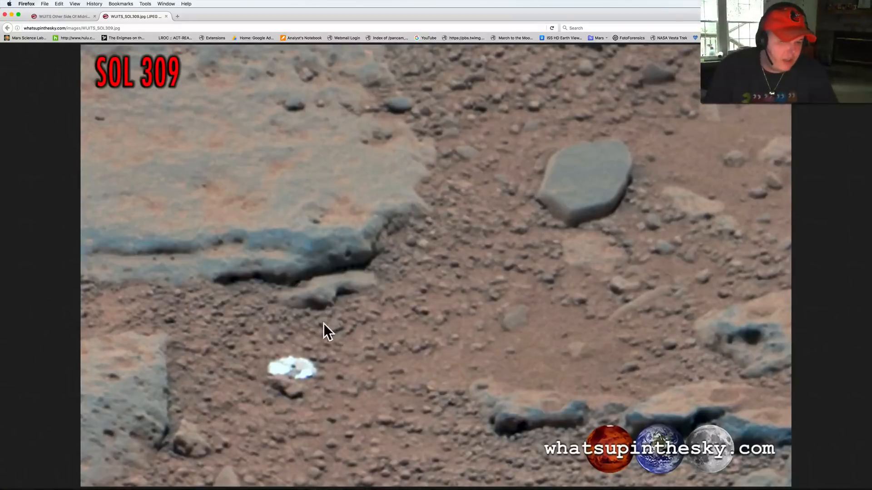
pyautogui.moveTo(618, 128)
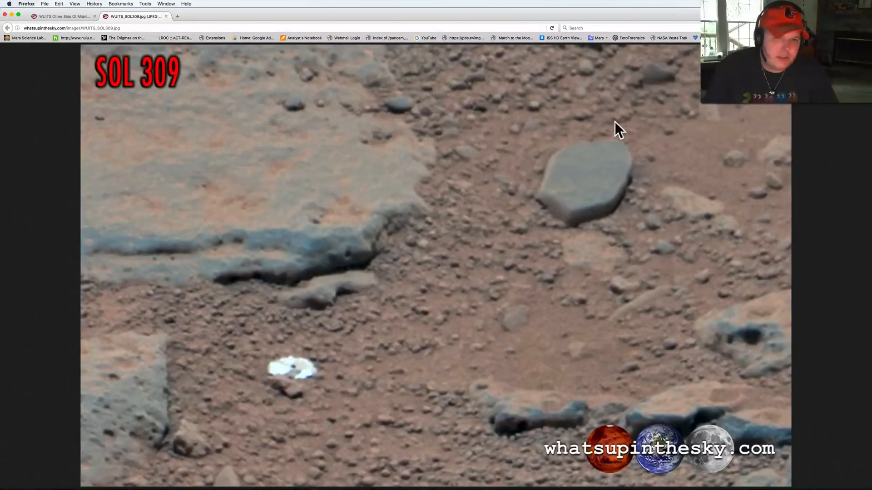
pyautogui.moveTo(635, 148)
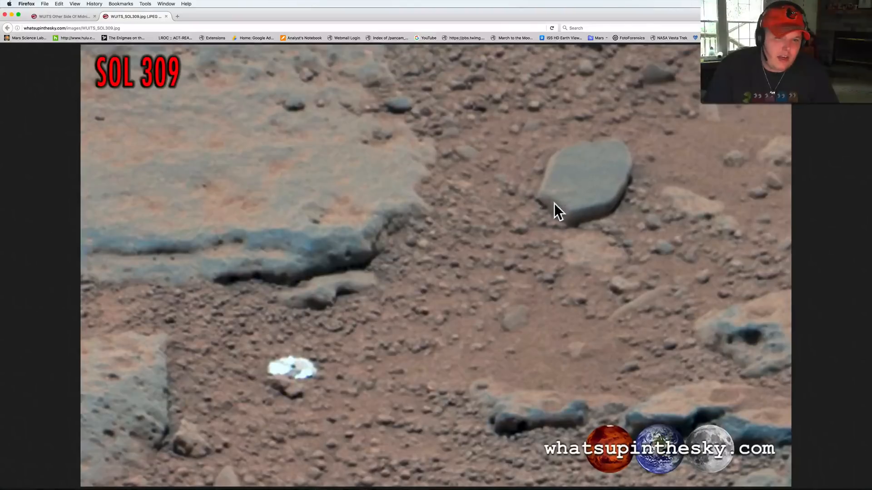
pyautogui.moveTo(618, 157)
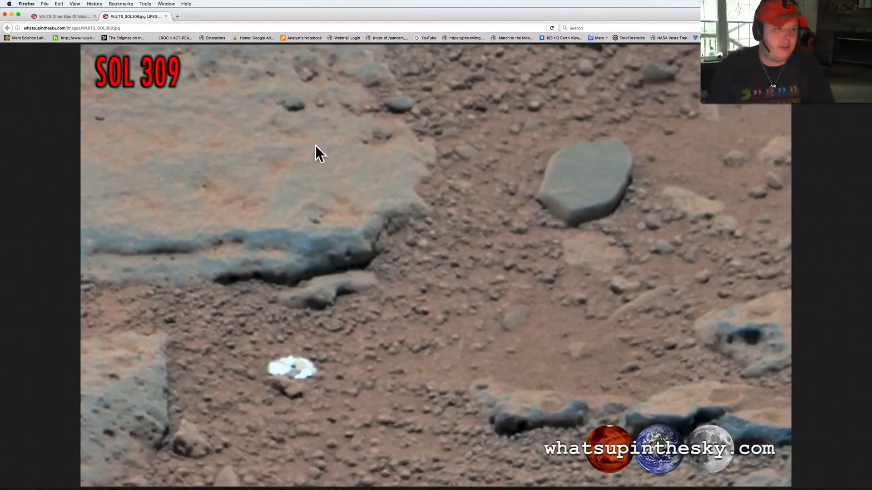
pyautogui.click(61, 16)
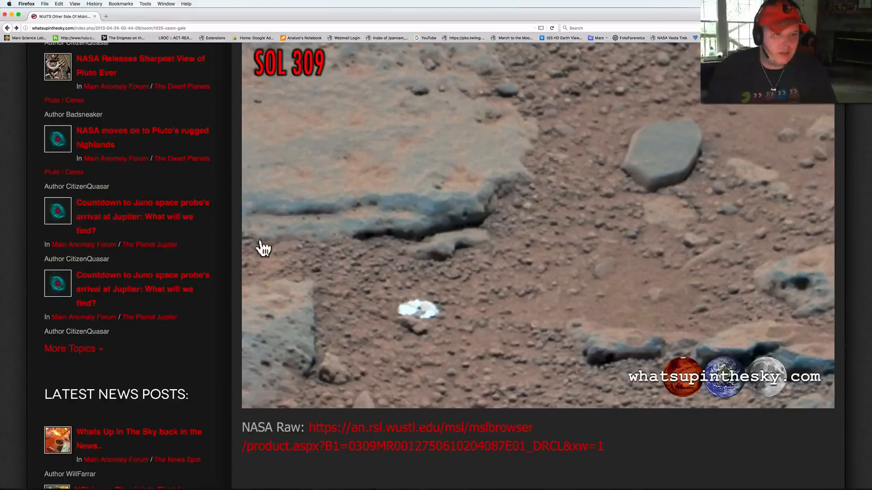
pyautogui.scroll(-3)
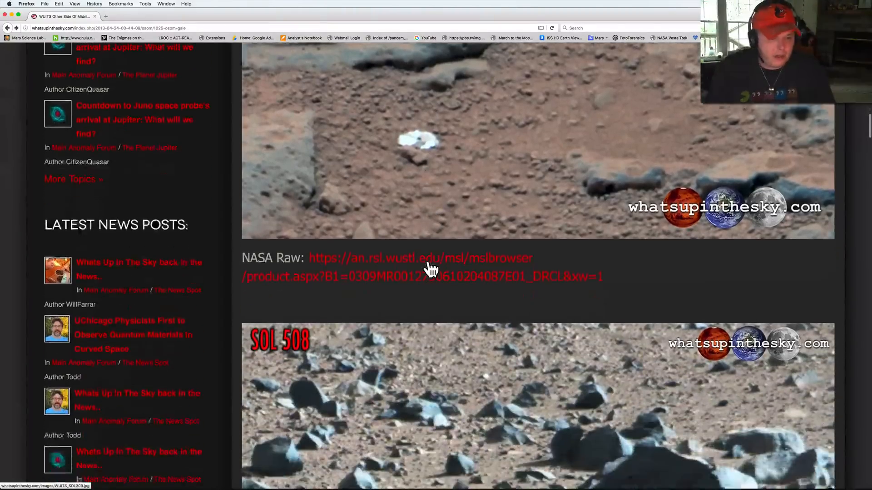
pyautogui.scroll(-3)
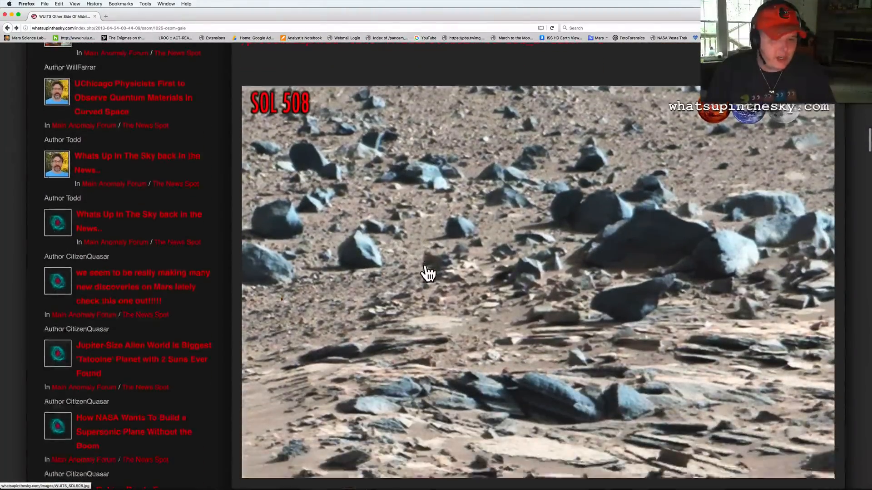
# - Open the full-size Sol 508 image in a new tab, magnify its rocks, then fit it to the window
pyautogui.click(428, 273)
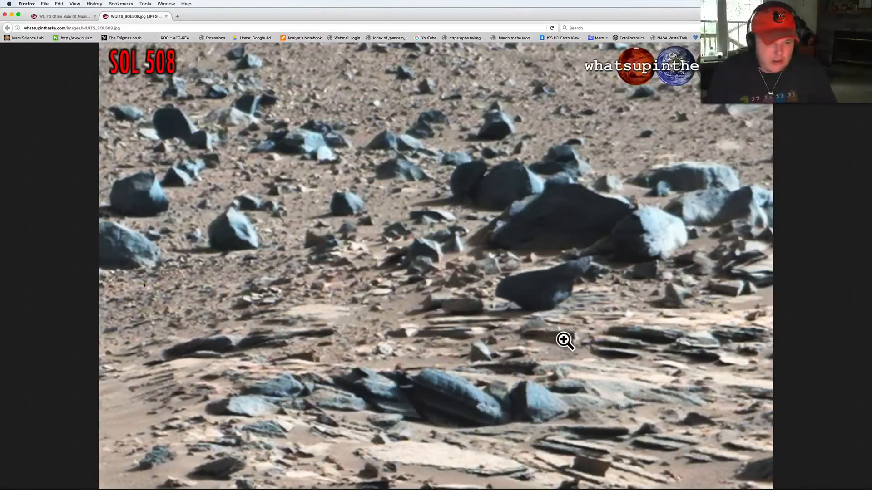
pyautogui.moveTo(527, 339)
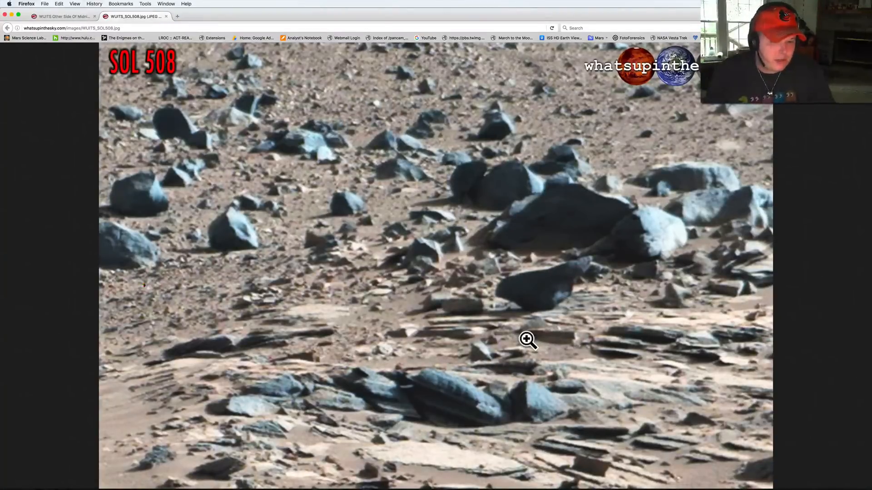
pyautogui.click(526, 339)
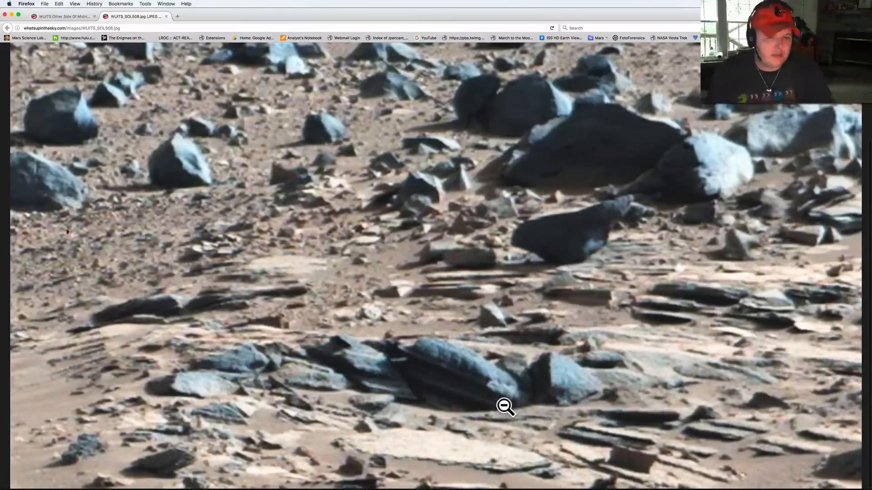
pyautogui.moveTo(325, 355)
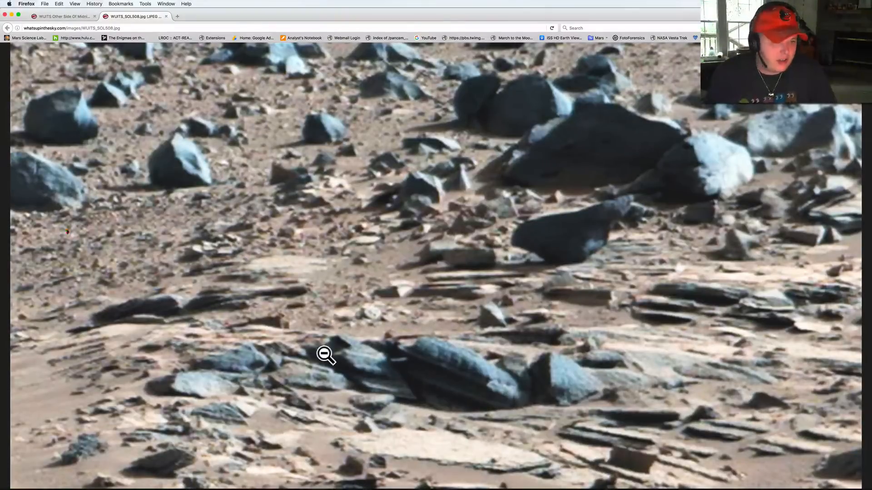
pyautogui.moveTo(415, 366)
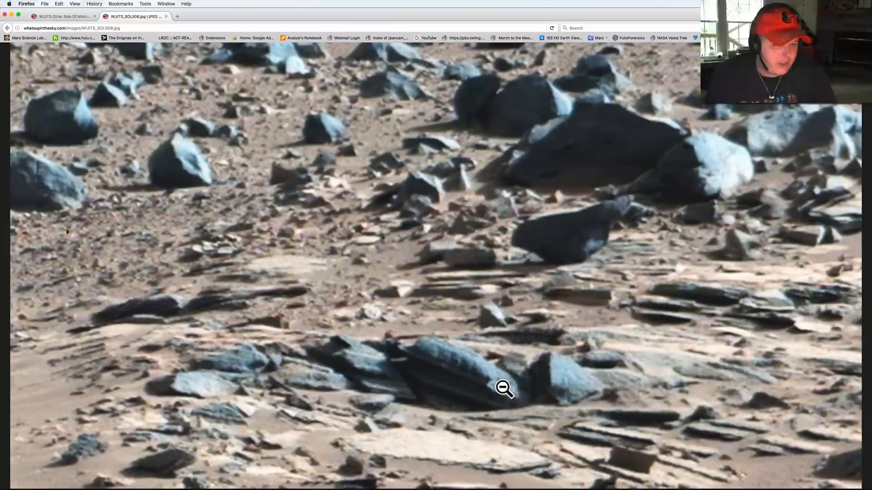
pyautogui.moveTo(435, 359)
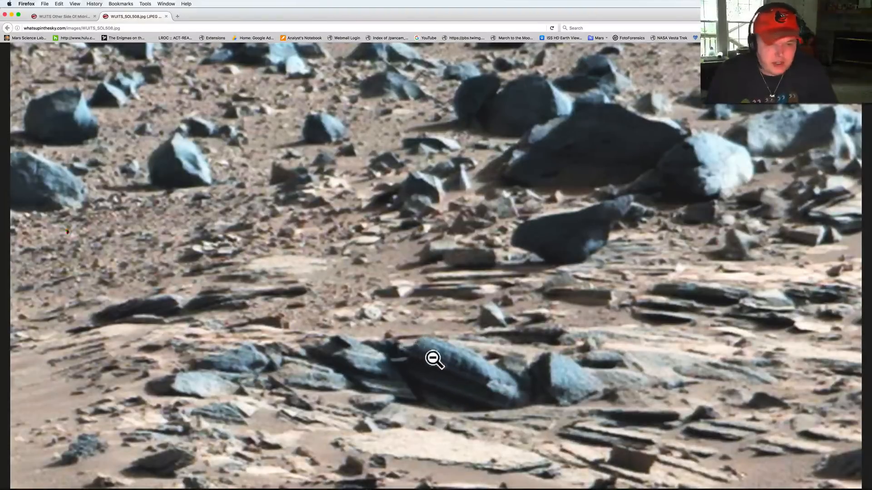
pyautogui.moveTo(507, 401)
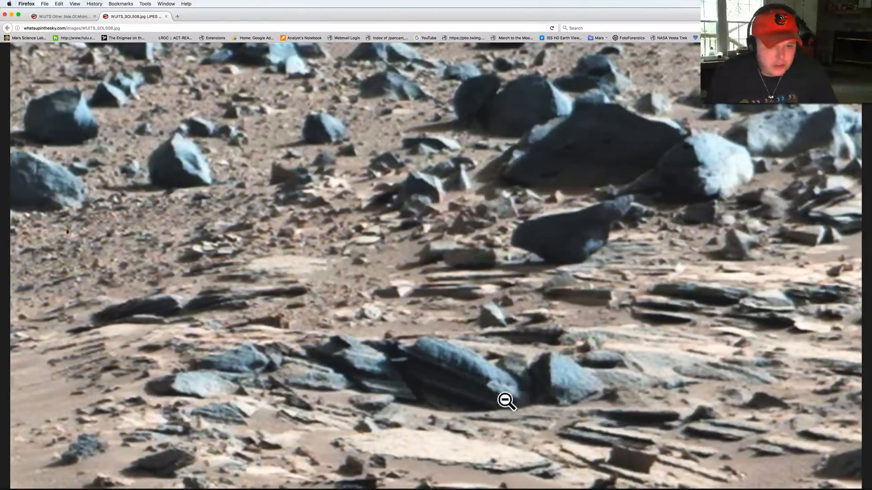
pyautogui.moveTo(430, 345)
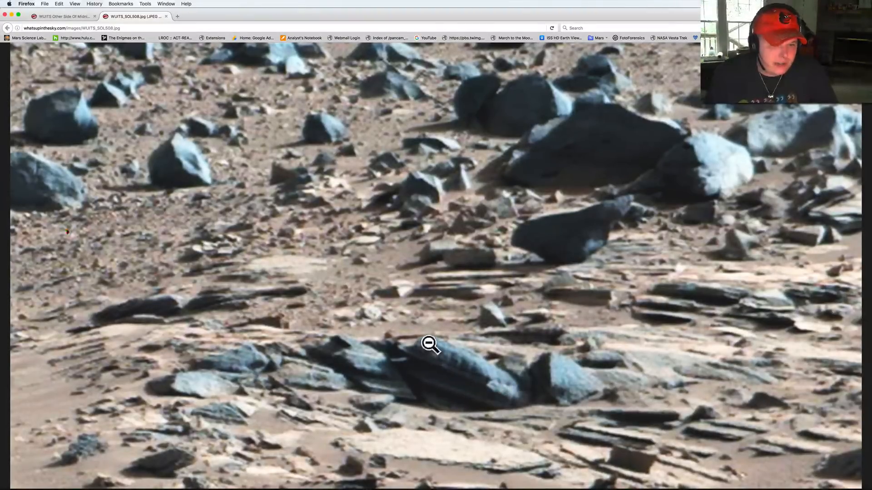
pyautogui.moveTo(475, 369)
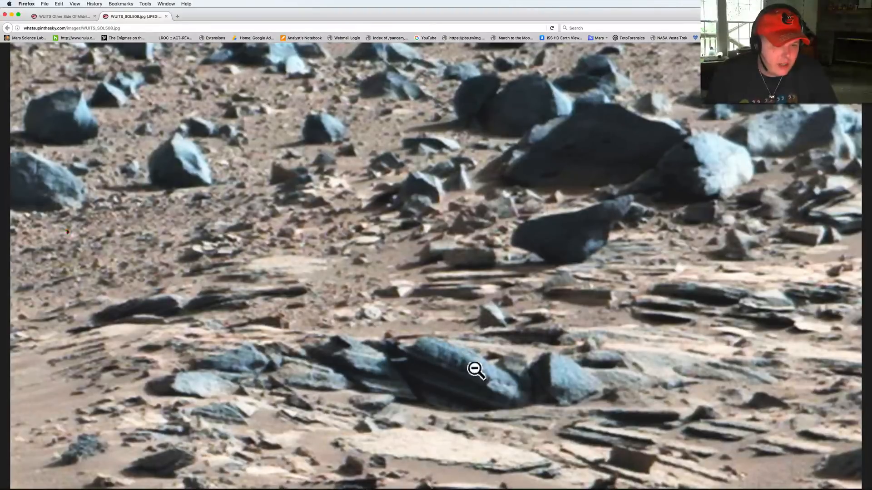
pyautogui.moveTo(482, 375)
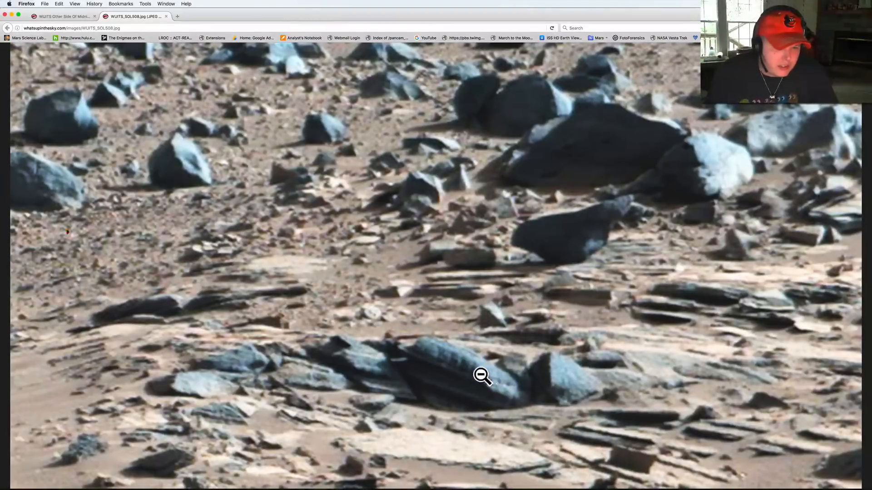
pyautogui.click(482, 375)
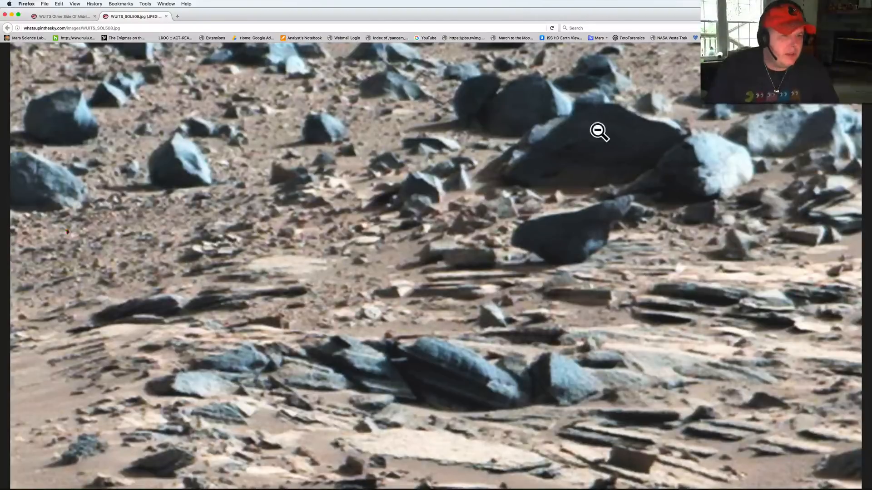
pyautogui.moveTo(421, 199)
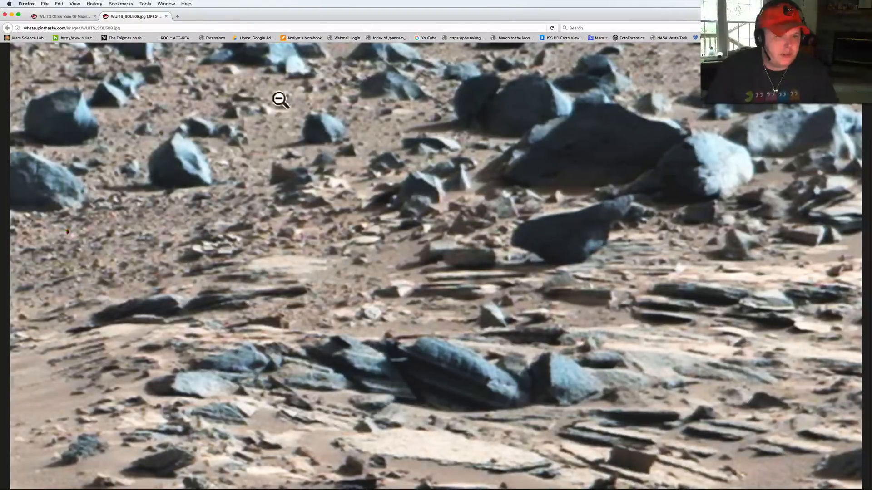
pyautogui.click(281, 100)
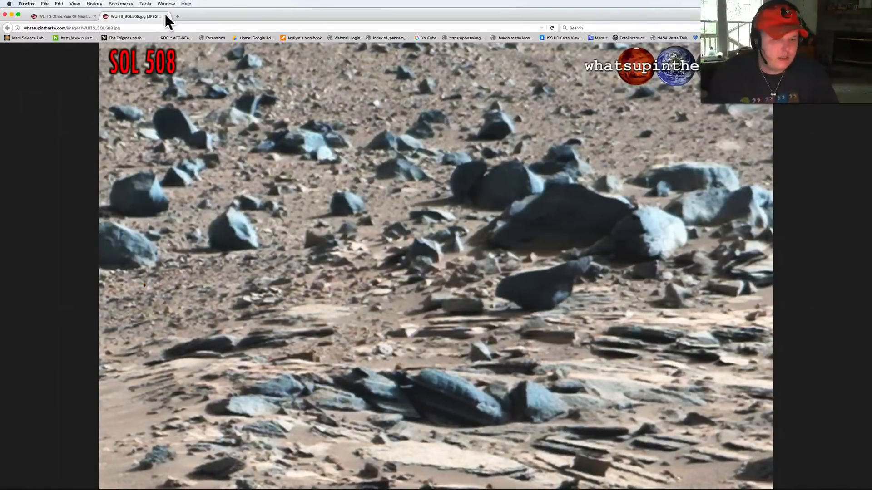
# - Close the Sol 508 tab and scroll the article past Sol 526 toward Sol 529
pyautogui.click(61, 16)
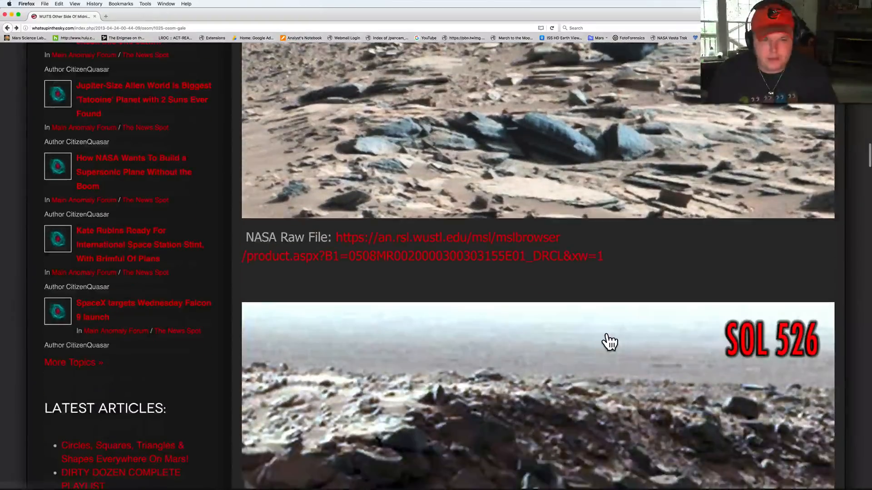
pyautogui.scroll(-3)
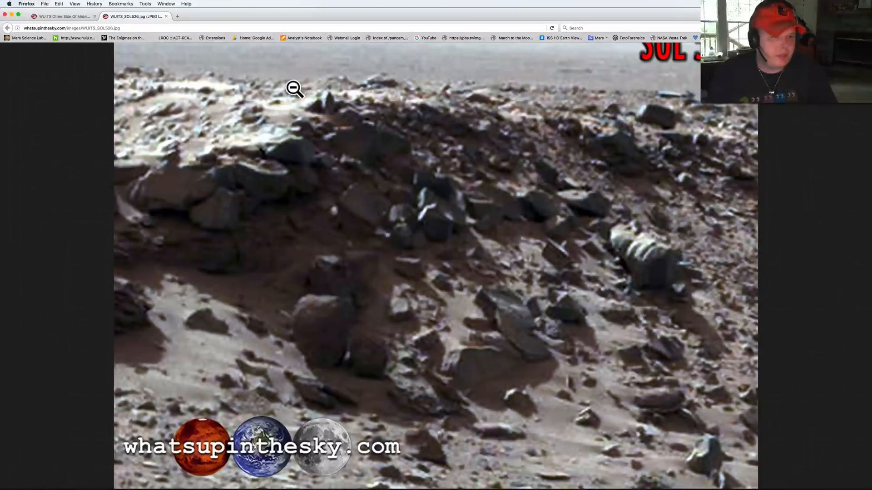
pyautogui.moveTo(671, 210)
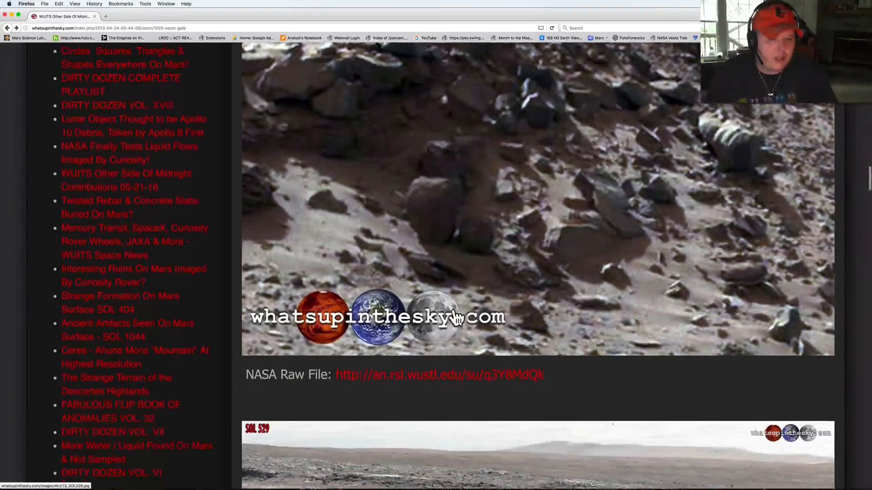
pyautogui.scroll(-3)
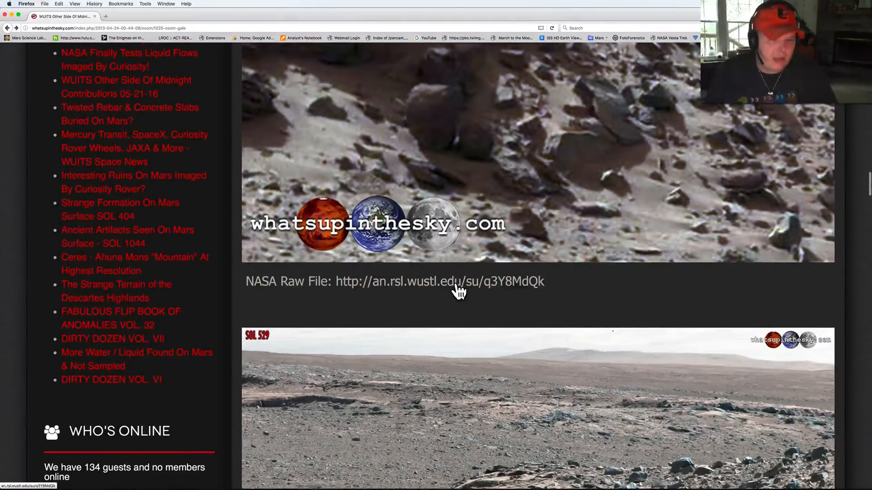
# - Scroll the article down to the Sol 529 panorama
pyautogui.scroll(-3)
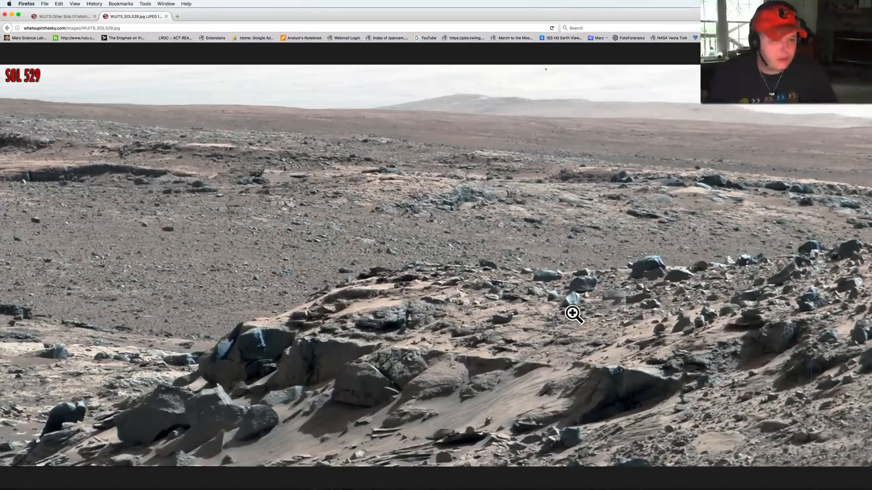
pyautogui.moveTo(643, 351)
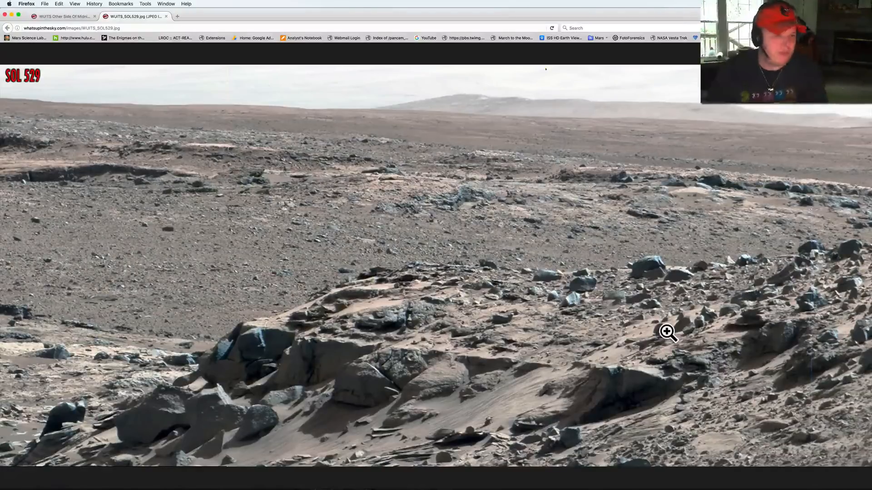
pyautogui.moveTo(92, 172)
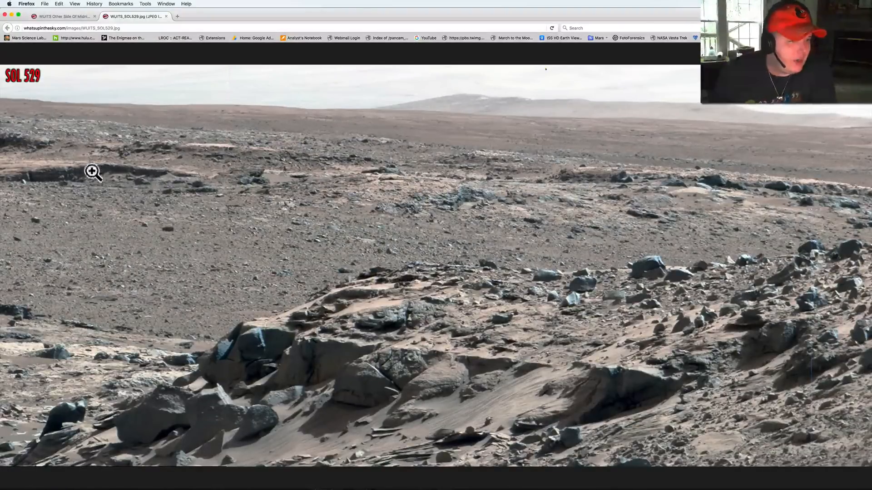
pyautogui.moveTo(440, 356)
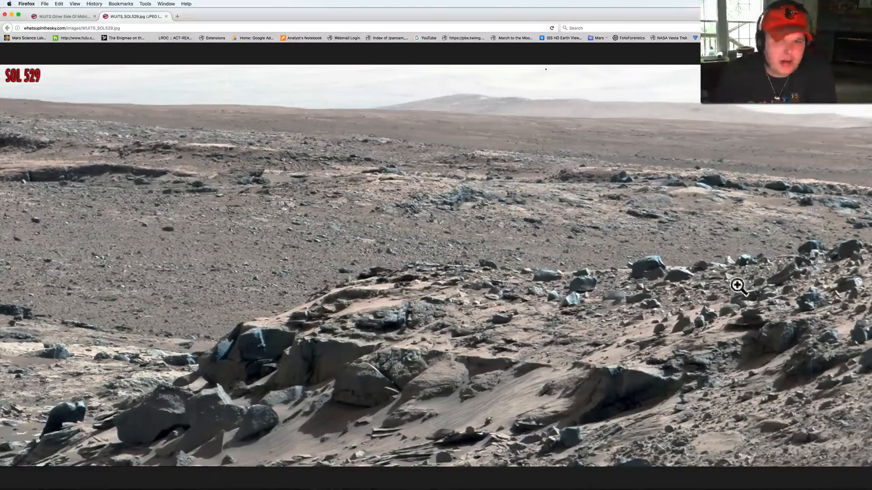
pyautogui.moveTo(315, 339)
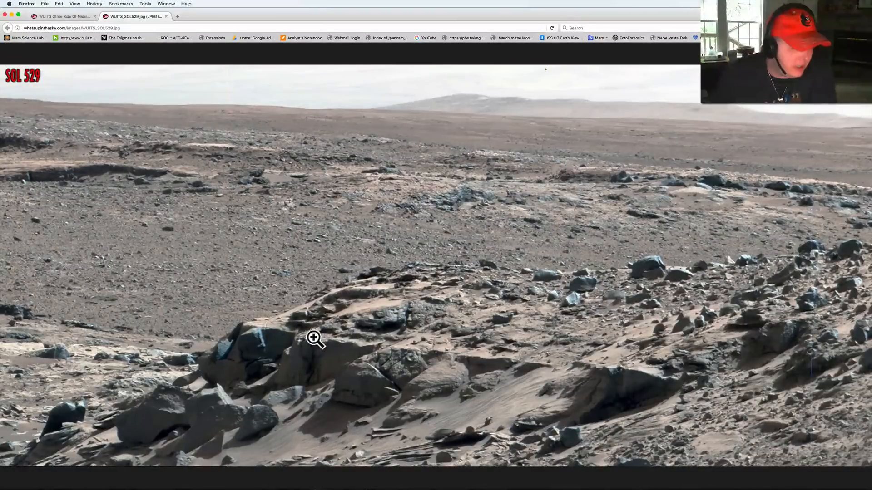
pyautogui.moveTo(219, 366)
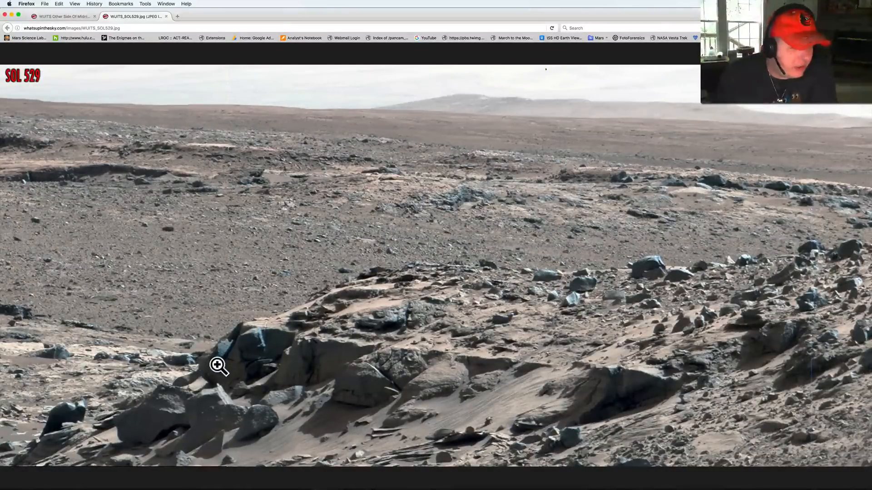
pyautogui.moveTo(224, 366)
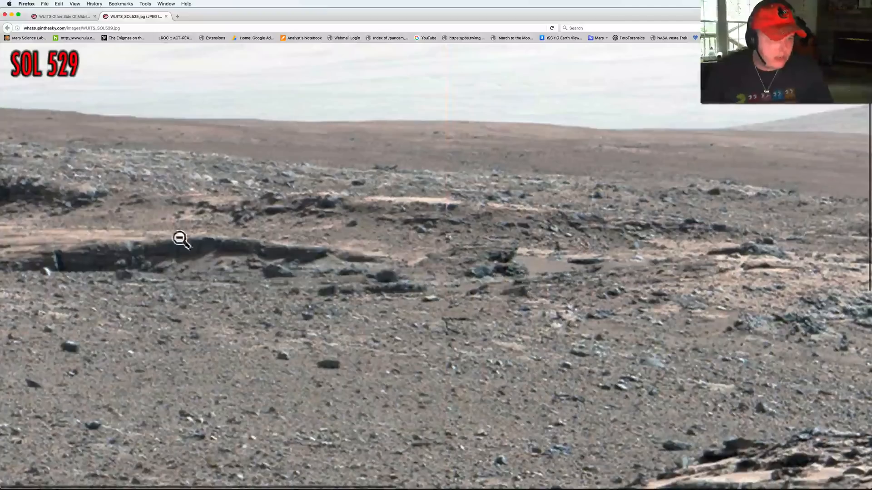
pyautogui.moveTo(427, 266)
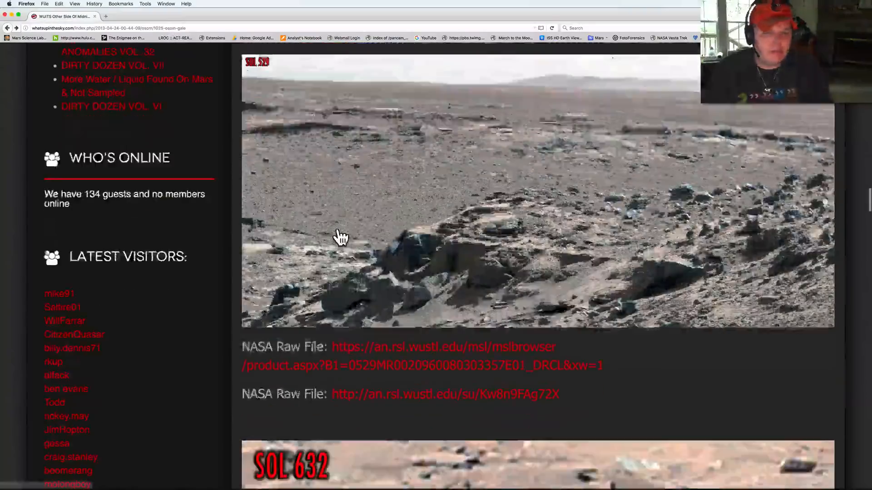
# - Open the full-size Sol 632 image in a new tab, inspect it, then close it
pyautogui.scroll(-3)
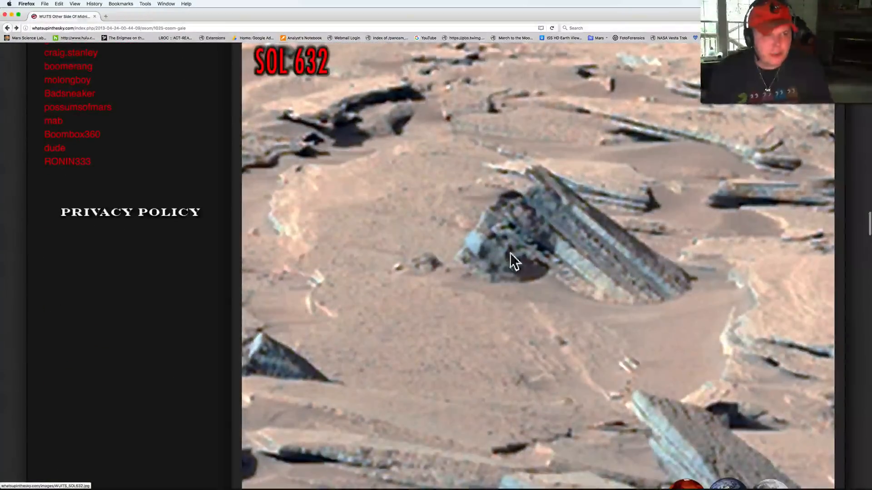
pyautogui.click(514, 262)
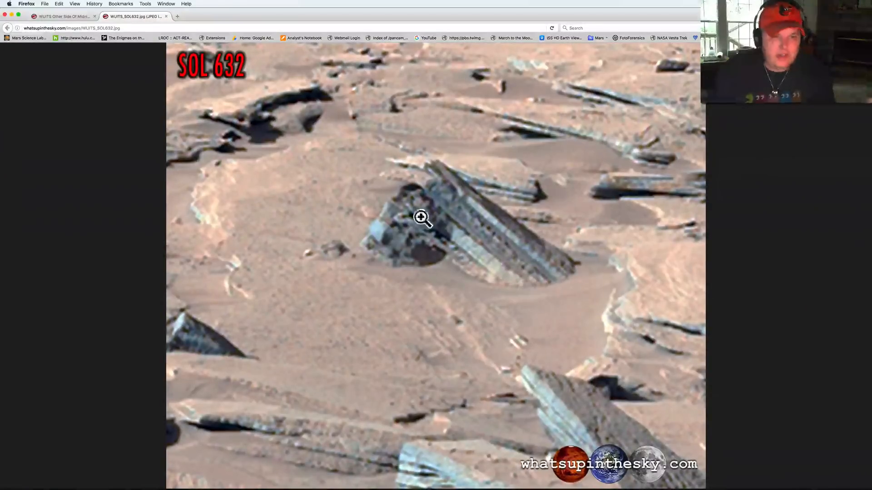
pyautogui.moveTo(531, 265)
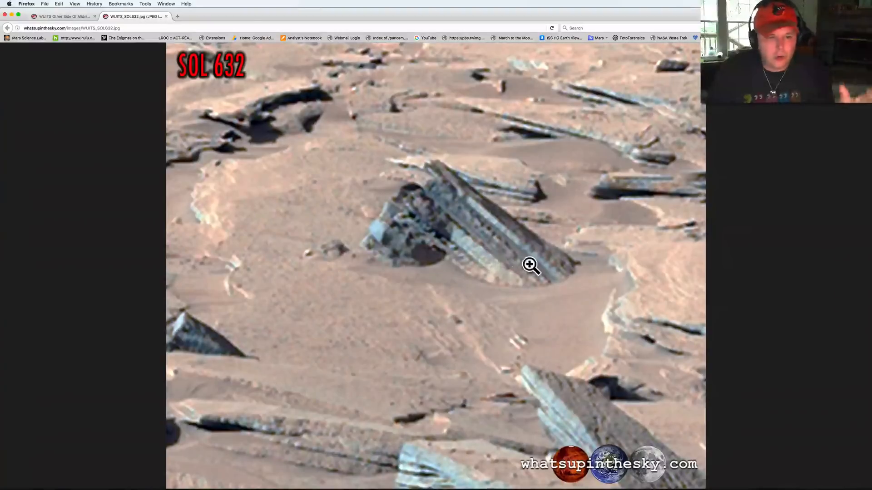
pyautogui.moveTo(401, 199)
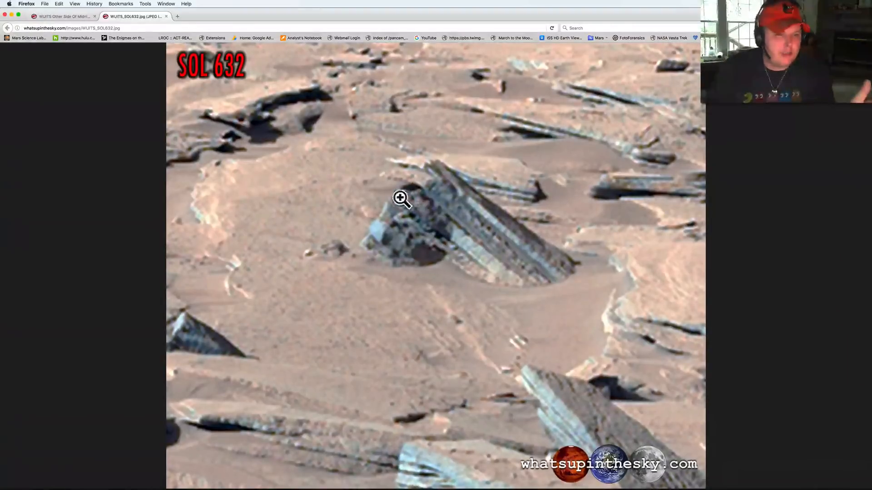
pyautogui.moveTo(359, 244)
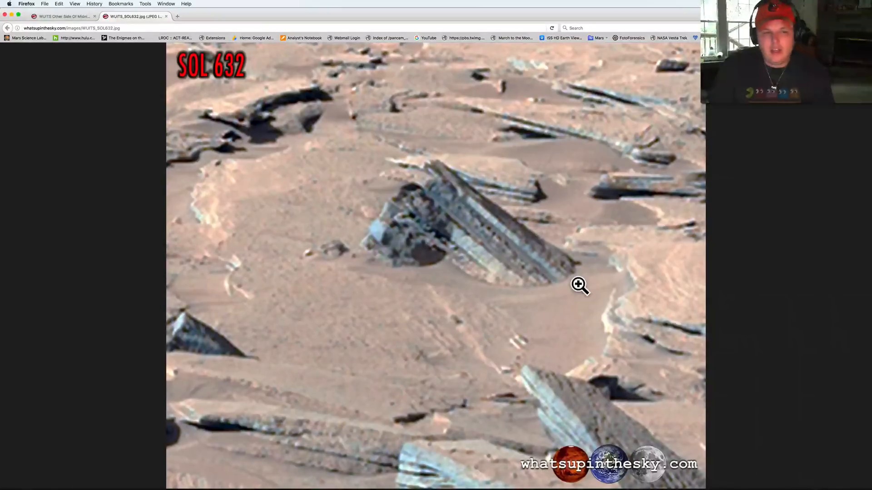
pyautogui.moveTo(498, 251)
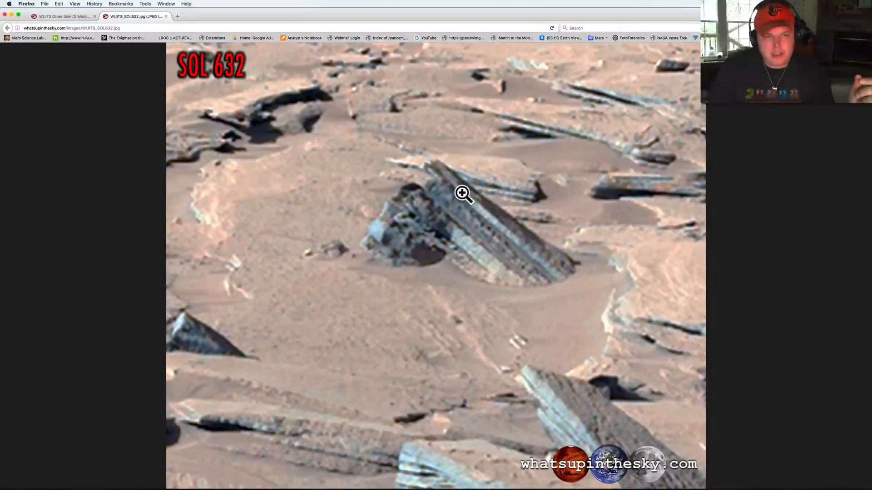
pyautogui.moveTo(460, 185)
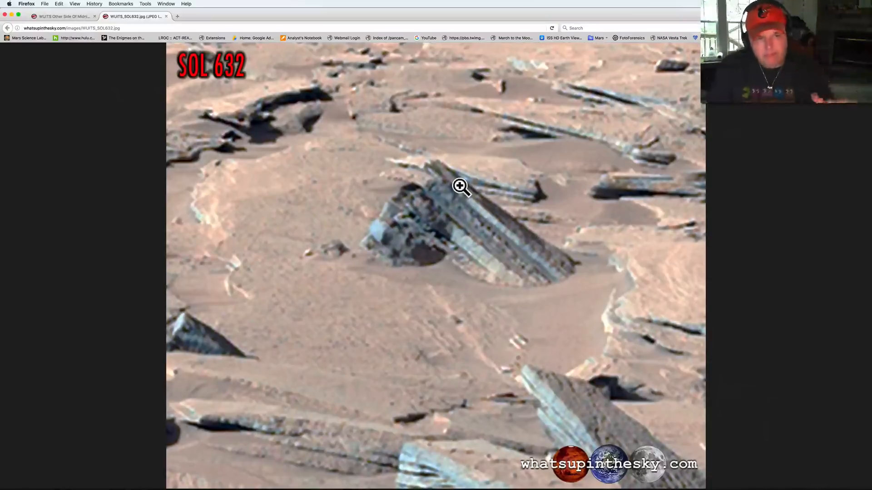
pyautogui.moveTo(382, 210)
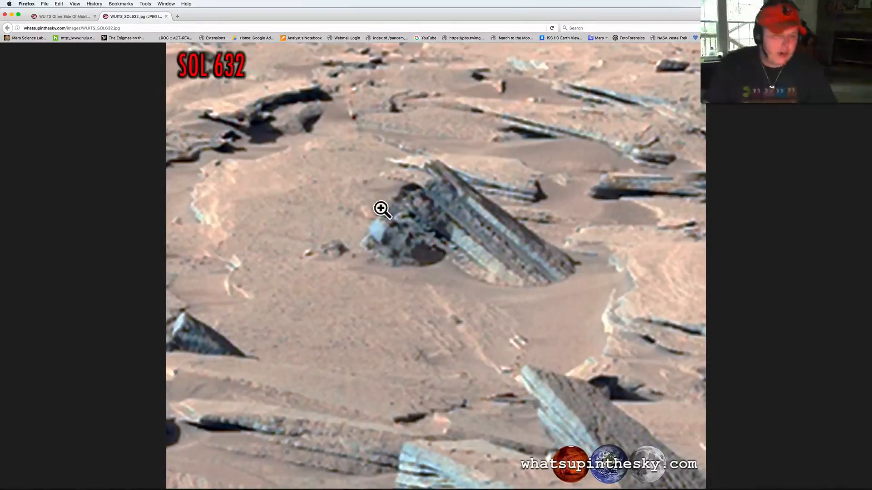
pyautogui.click(382, 210)
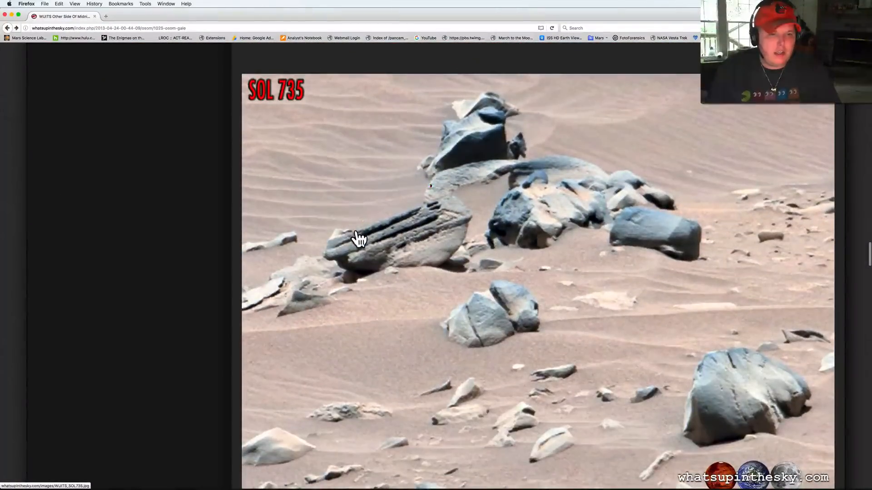
# - Open the full-size Sol 735 image in a new tab and enlarge it to actual size
pyautogui.click(359, 239)
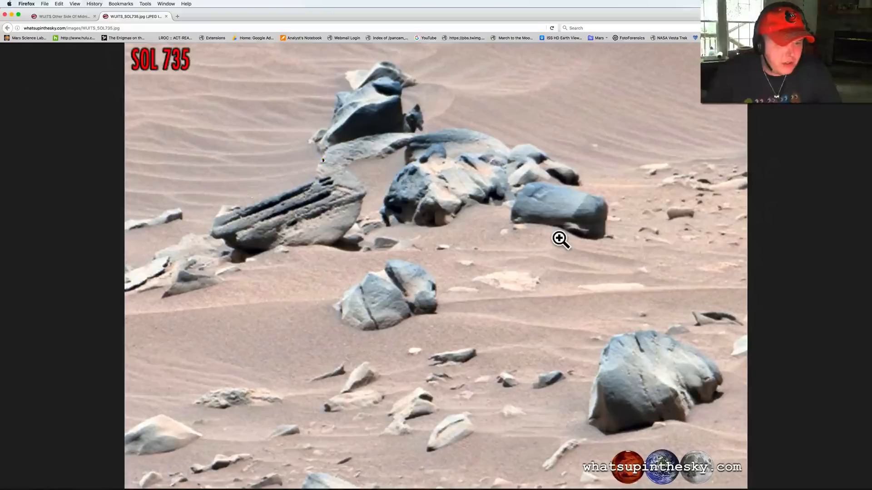
pyautogui.moveTo(493, 178)
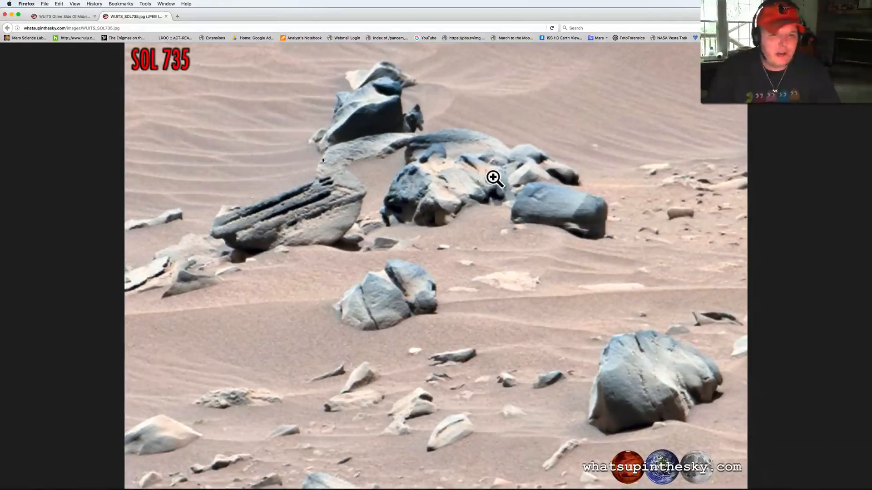
pyautogui.moveTo(446, 166)
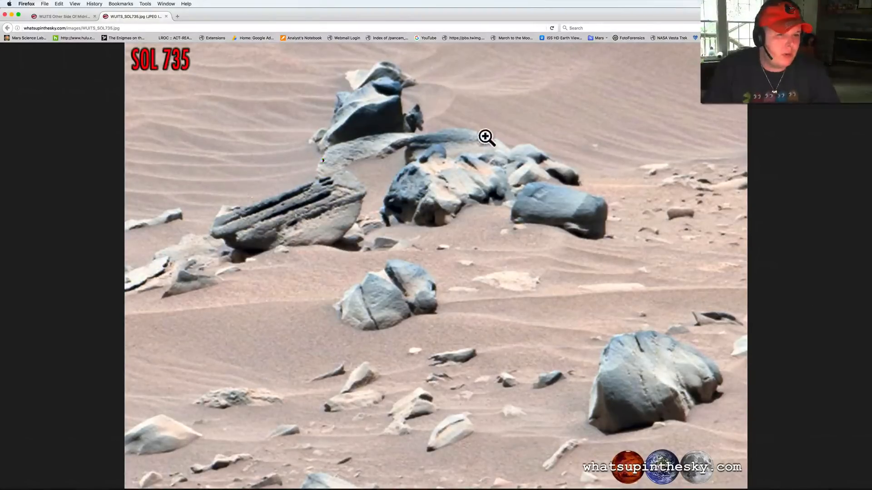
pyautogui.click(484, 137)
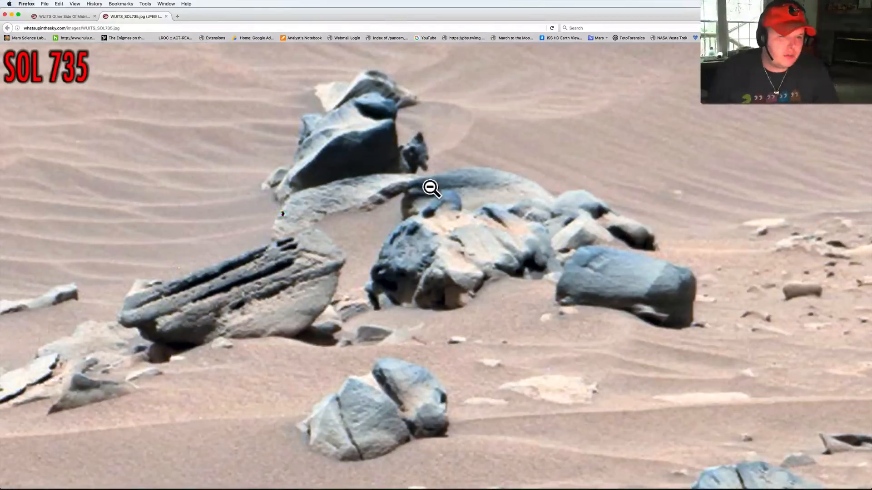
pyautogui.moveTo(447, 179)
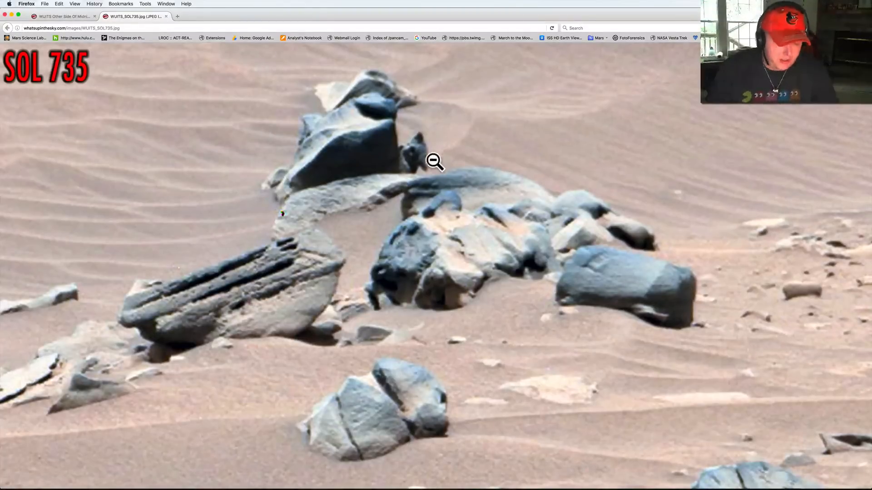
pyautogui.click(434, 161)
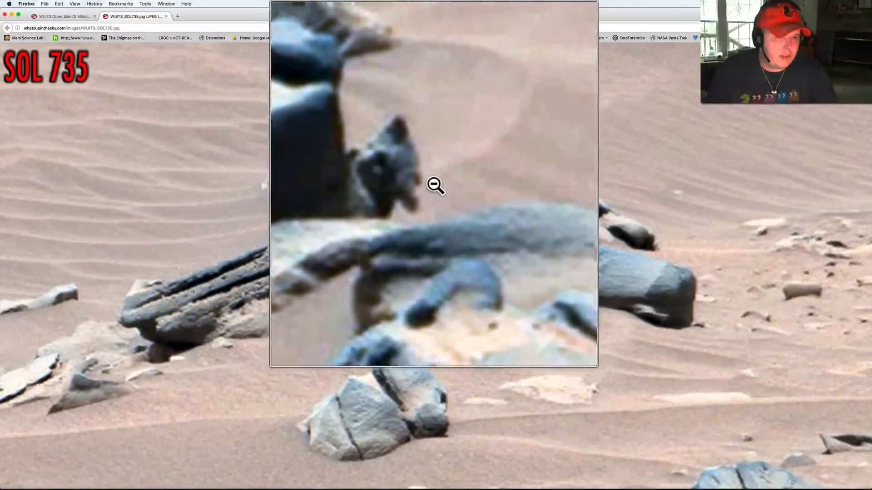
pyautogui.click(435, 184)
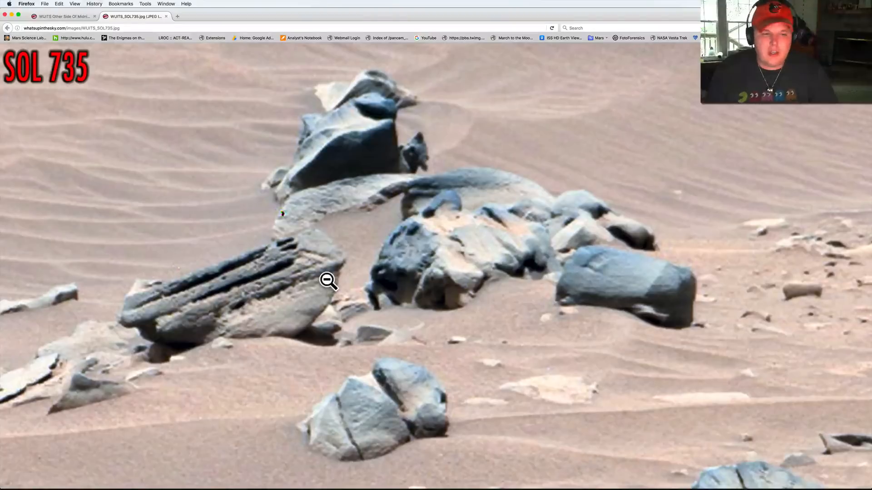
pyautogui.moveTo(394, 107)
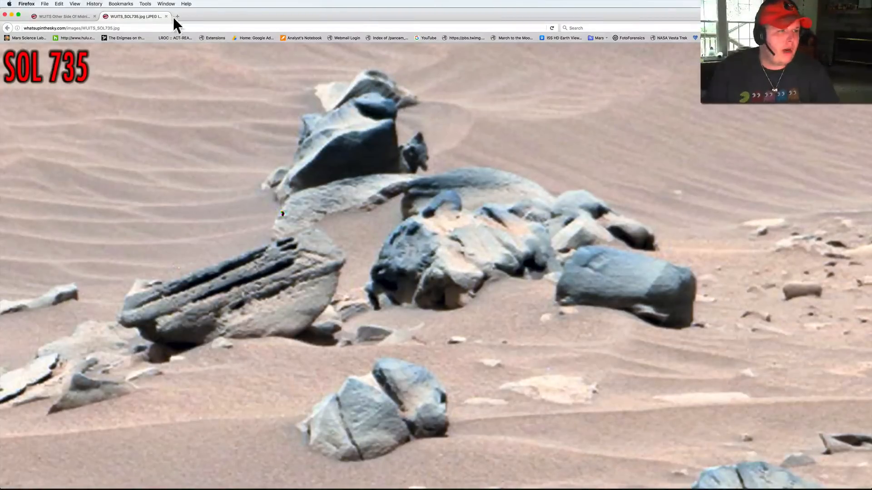
# - Close the Sol 735 tab, open the Sol 923 image full-size and scroll over the rocky outcrop
pyautogui.click(167, 15)
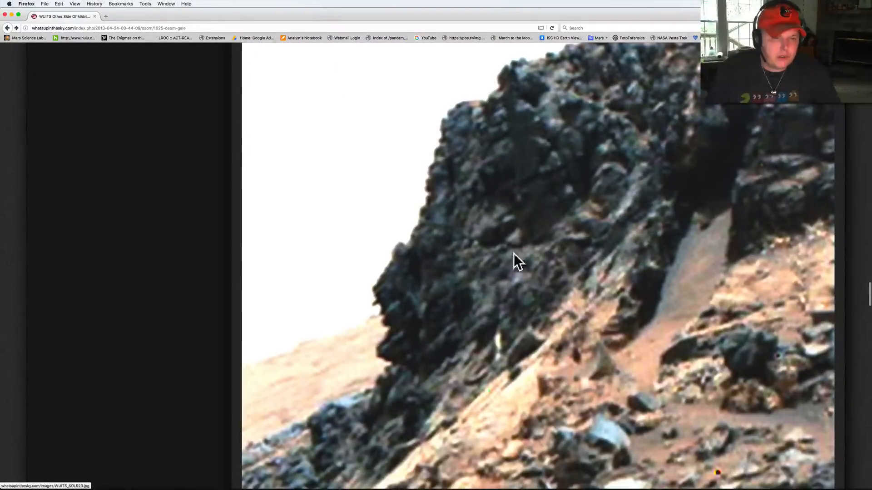
pyautogui.click(511, 261)
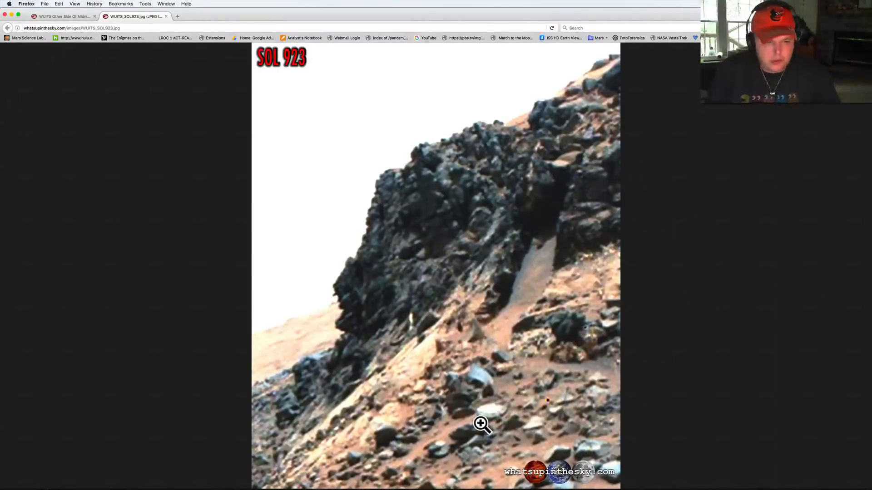
pyautogui.click(480, 424)
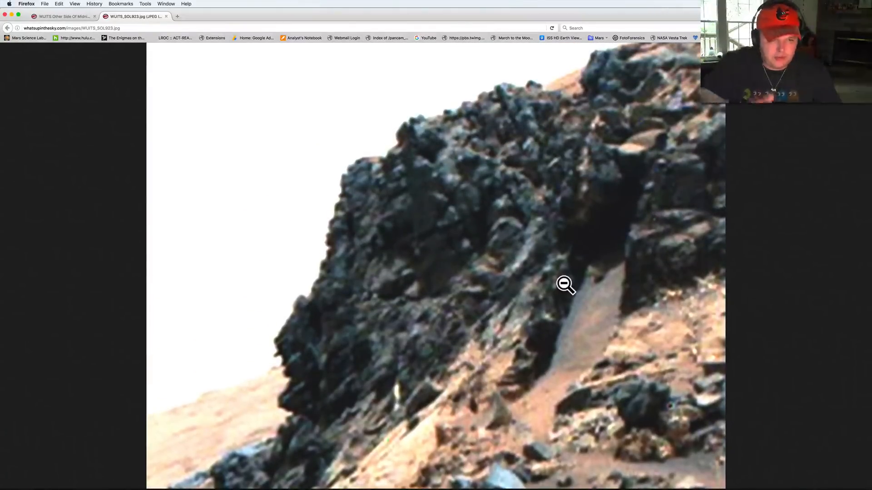
pyautogui.moveTo(572, 284)
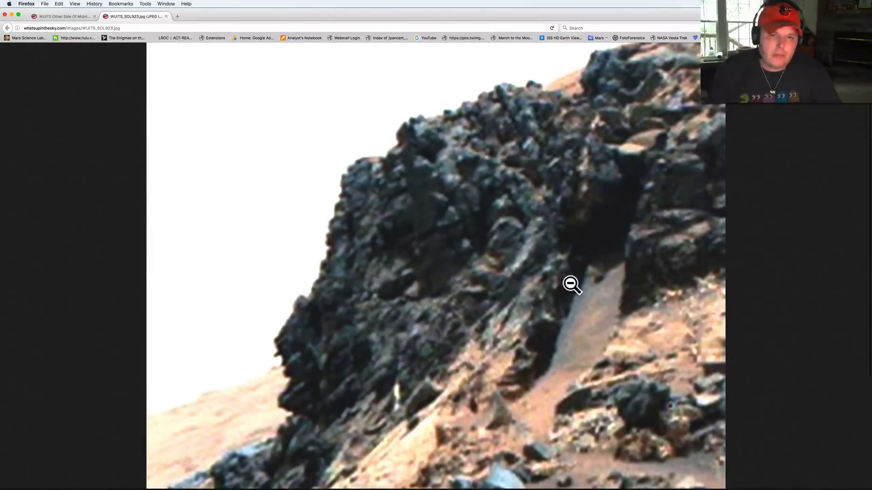
pyautogui.scroll(-3)
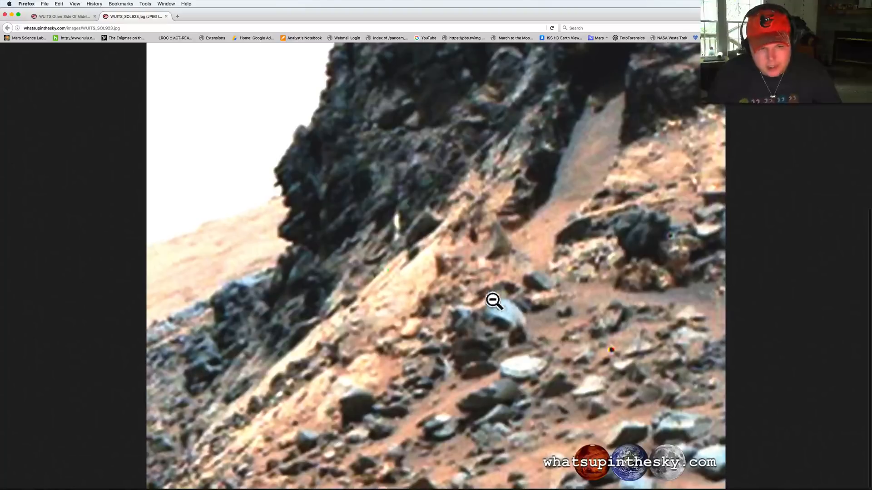
pyautogui.moveTo(509, 310)
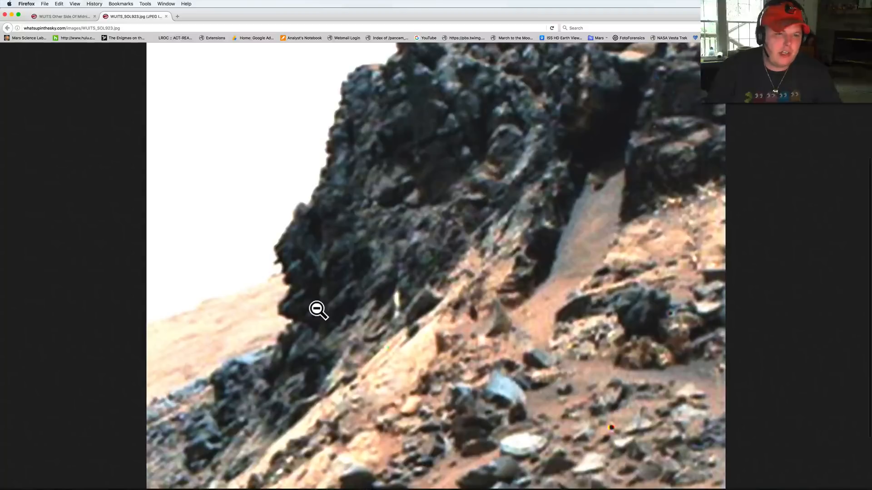
pyautogui.moveTo(315, 264)
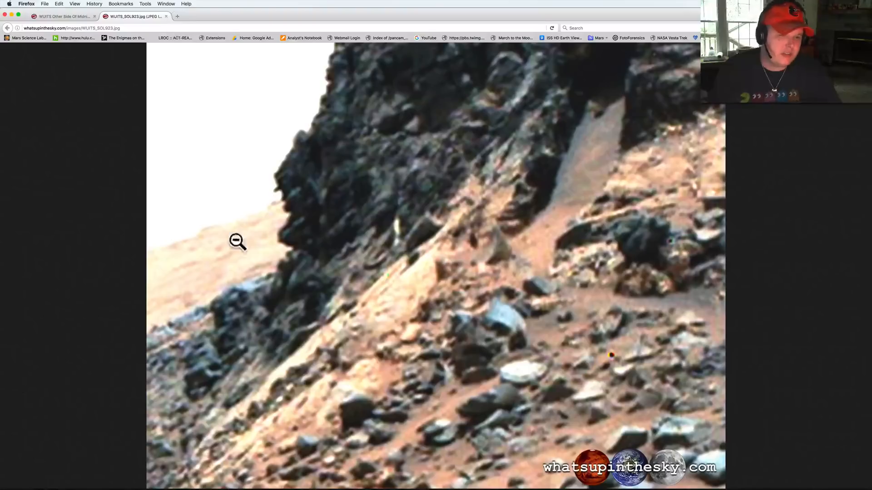
pyautogui.moveTo(218, 349)
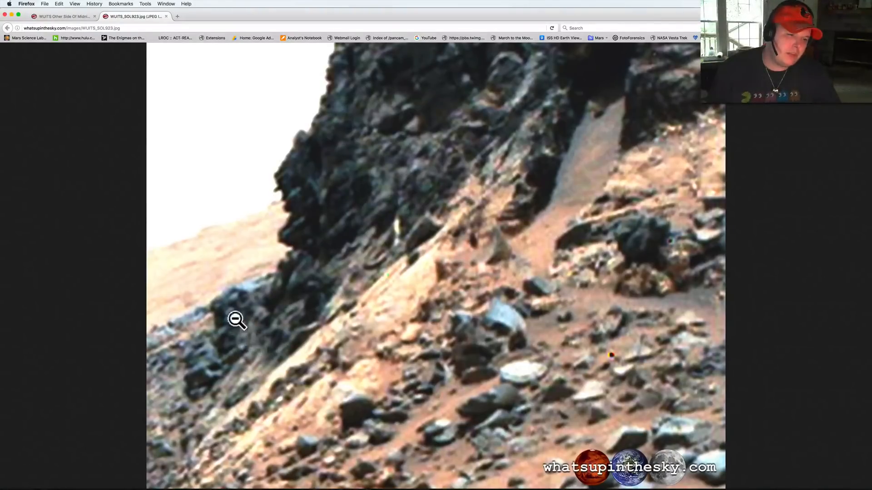
pyautogui.moveTo(333, 281)
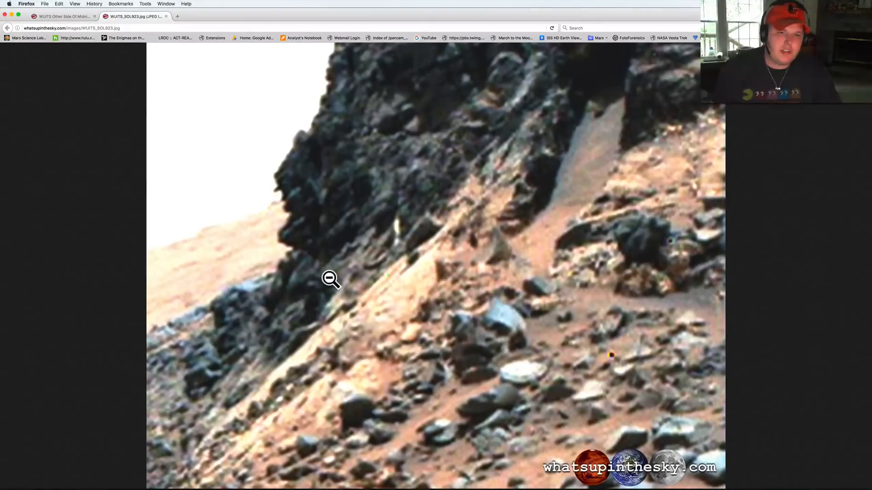
pyautogui.moveTo(300, 247)
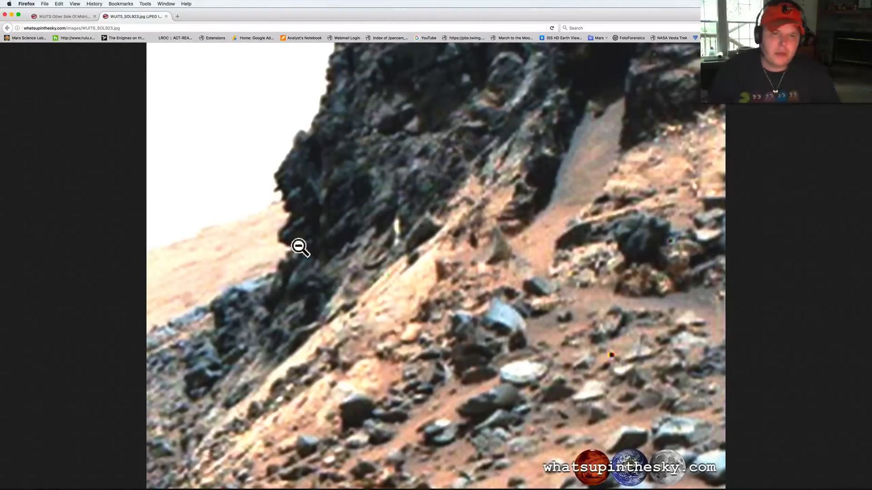
pyautogui.moveTo(618, 107)
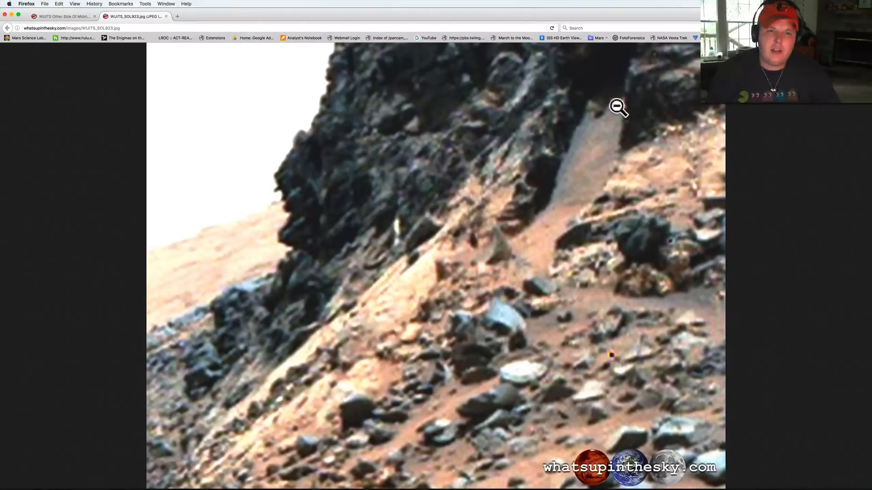
pyautogui.moveTo(589, 114)
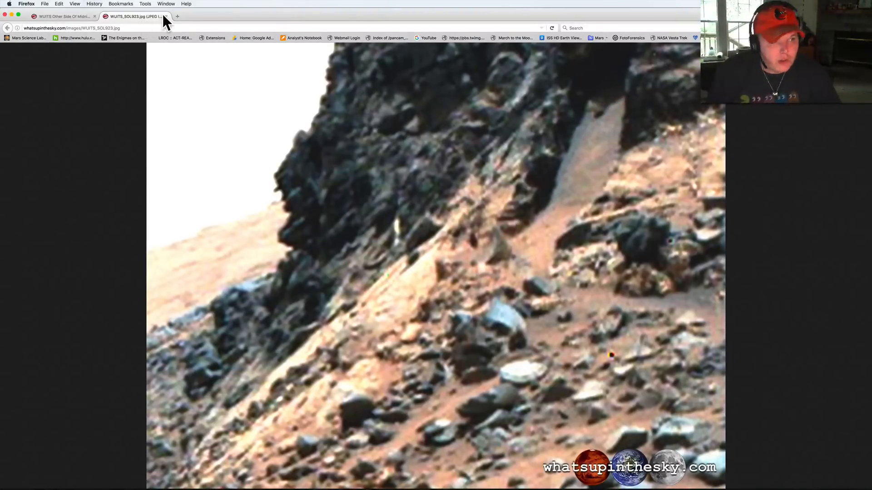
# - Return to the article and scroll down to the Sol 1065 picture
pyautogui.click(168, 16)
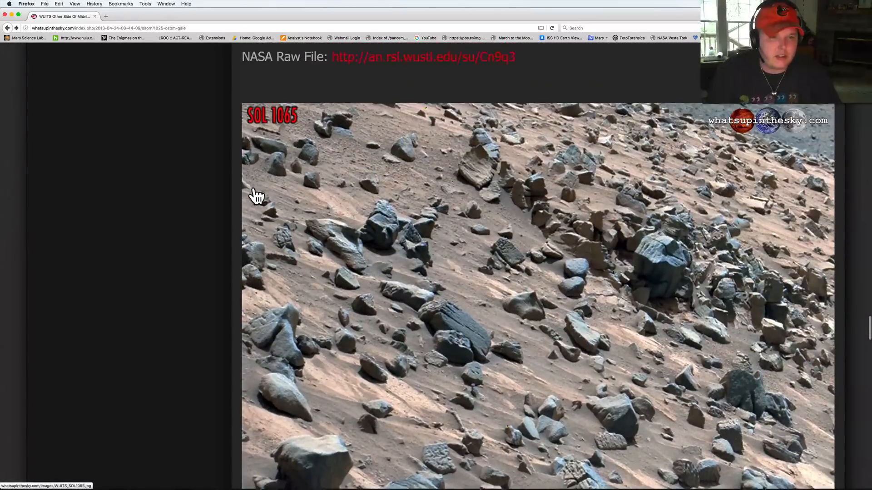
pyautogui.scroll(-3)
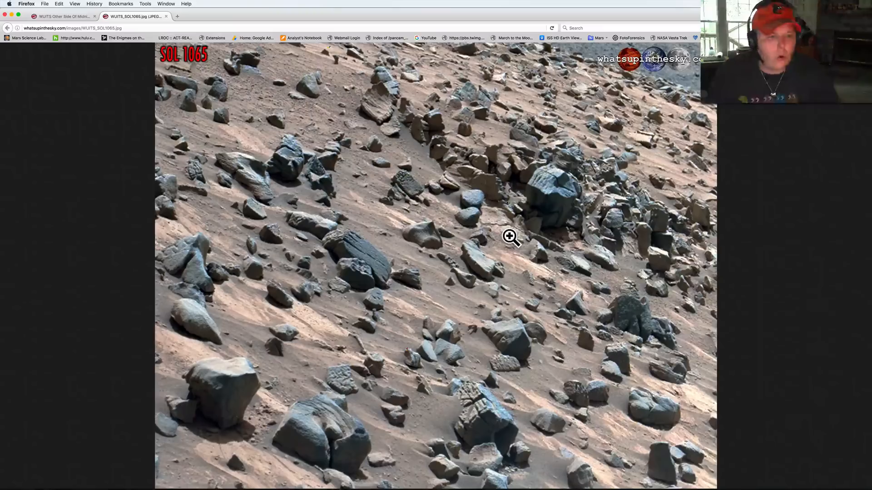
# - Enlarge the Sol 1065 image to actual size and magnify the rocks on its left side
pyautogui.click(509, 236)
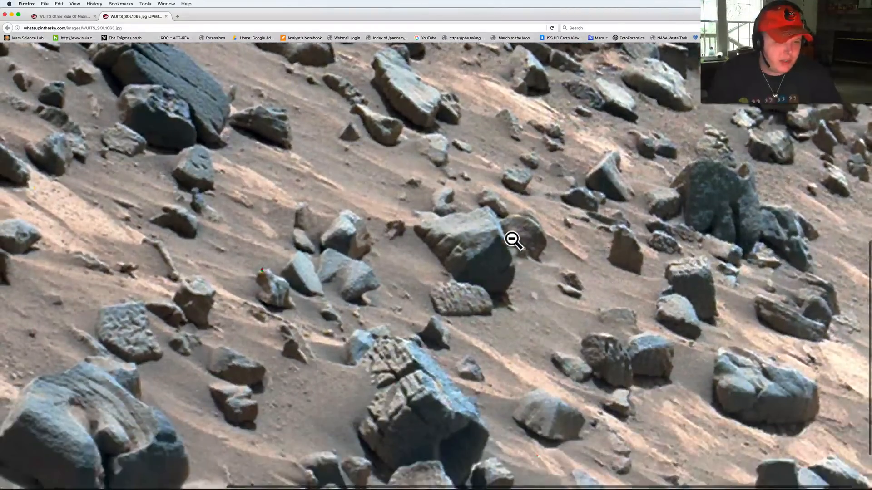
pyautogui.scroll(-3)
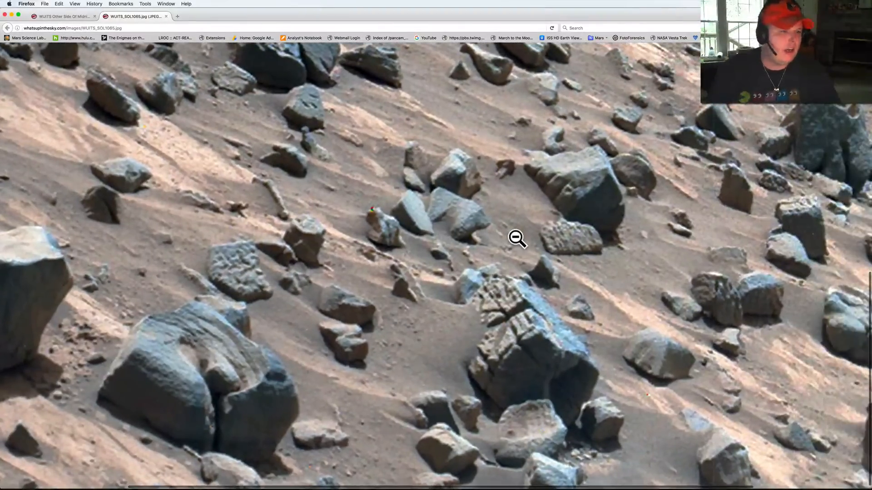
pyautogui.moveTo(313, 107)
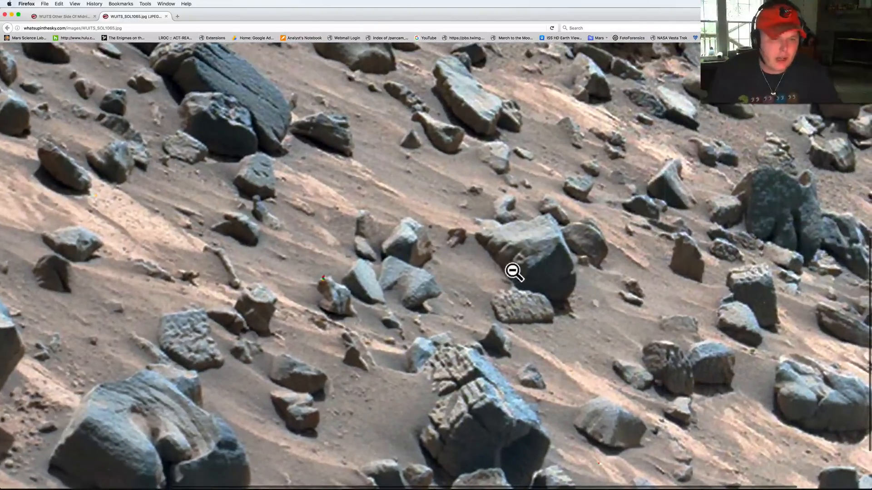
pyautogui.moveTo(605, 288)
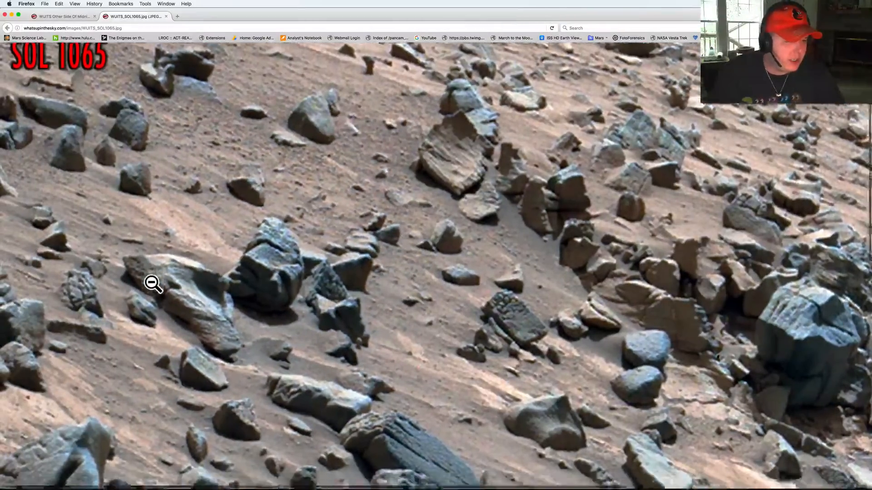
pyautogui.click(152, 284)
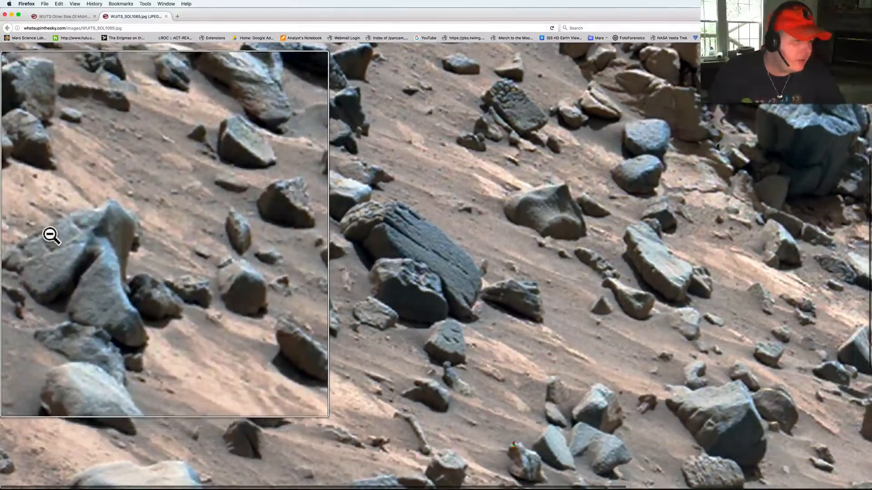
pyautogui.click(51, 235)
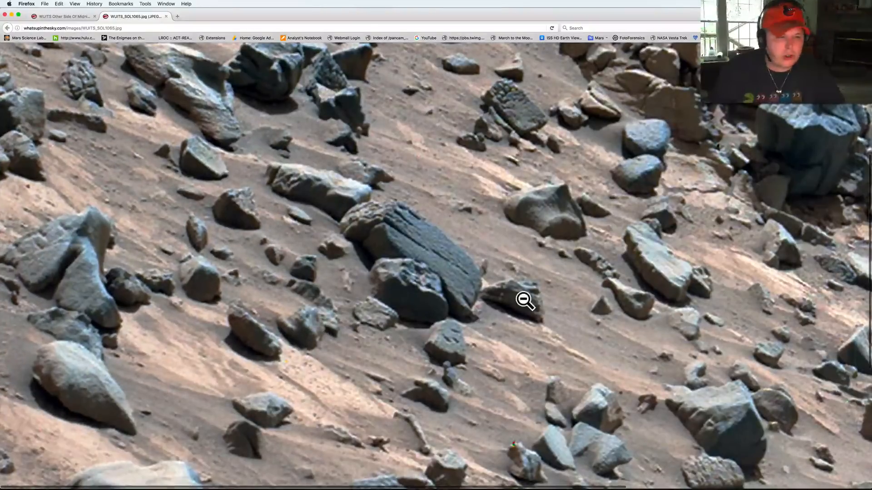
pyautogui.moveTo(66, 16)
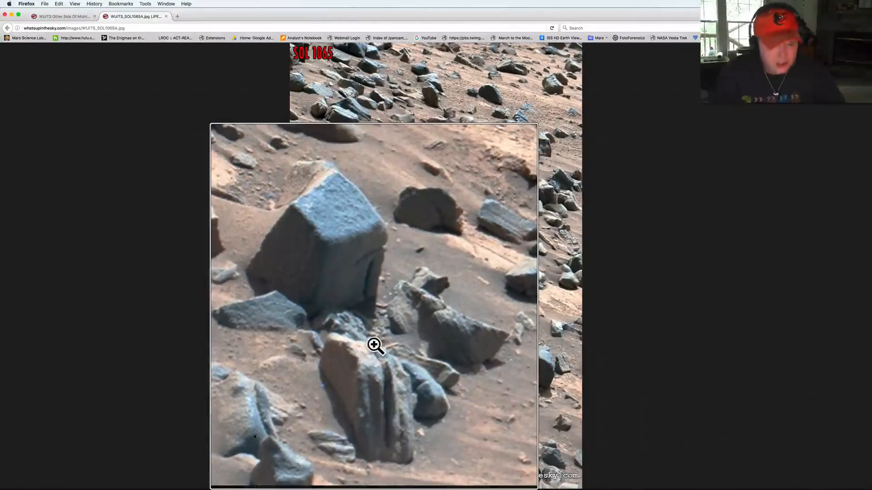
# - Magnify the large boulder, then enlarge the Sol 1065A image to full size
pyautogui.click(374, 345)
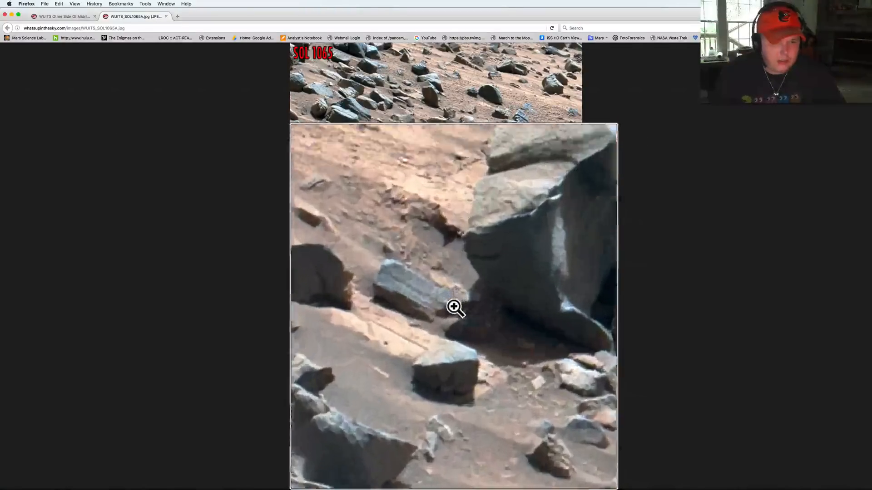
pyautogui.click(455, 308)
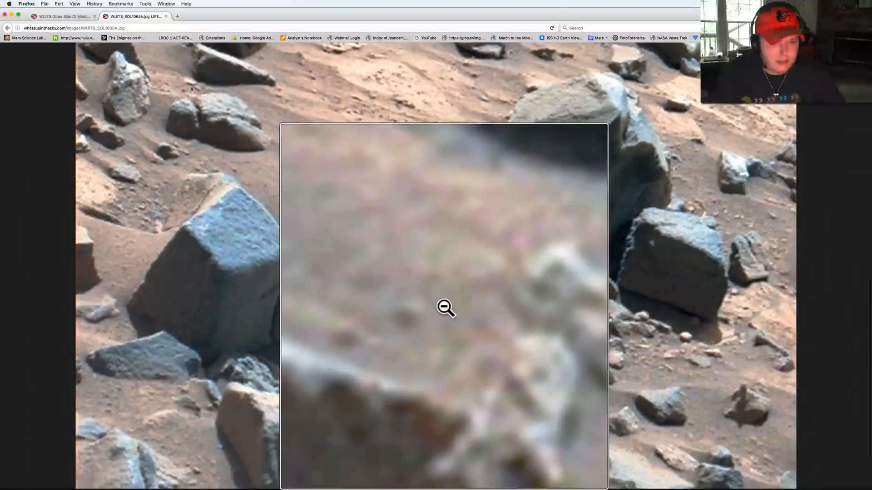
pyautogui.click(445, 308)
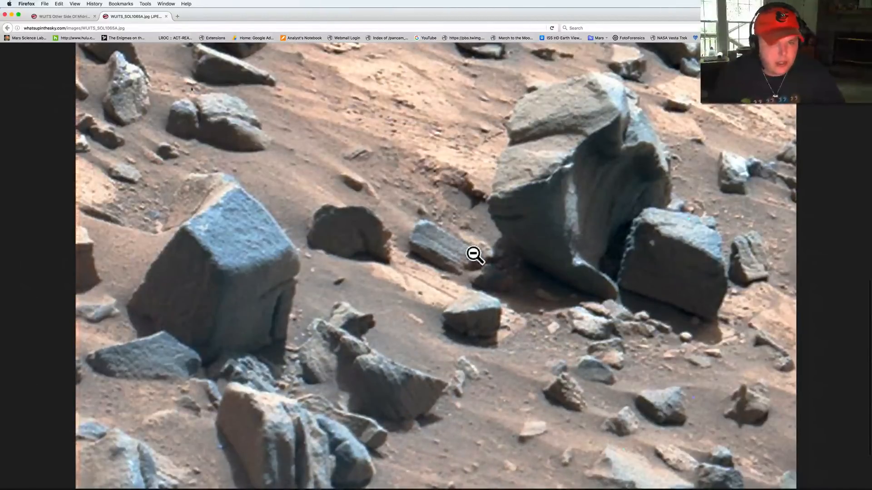
pyautogui.moveTo(456, 259)
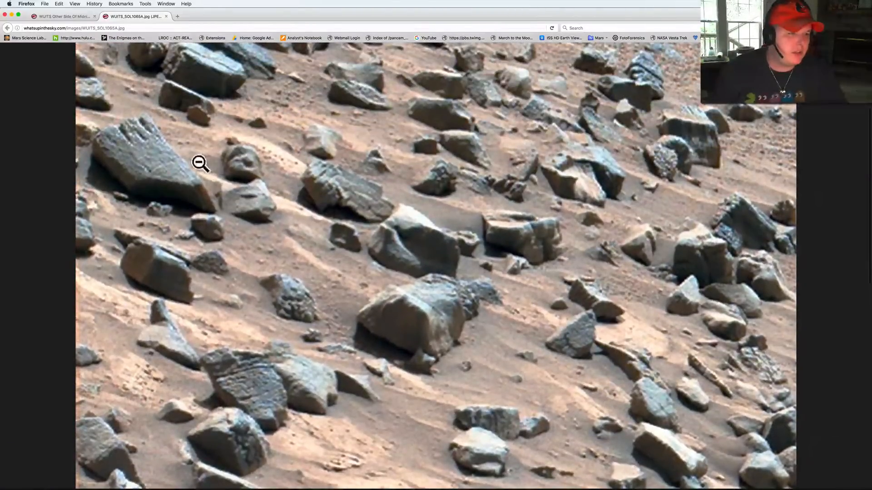
pyautogui.moveTo(118, 148)
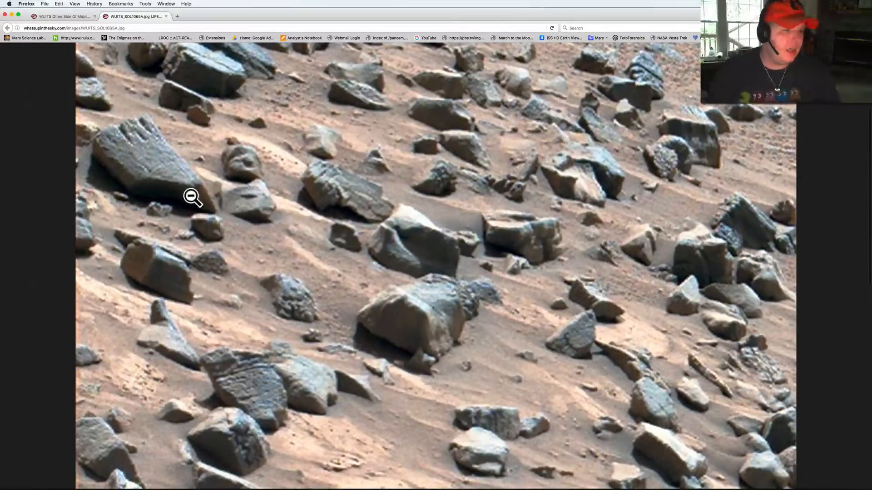
pyautogui.moveTo(149, 174)
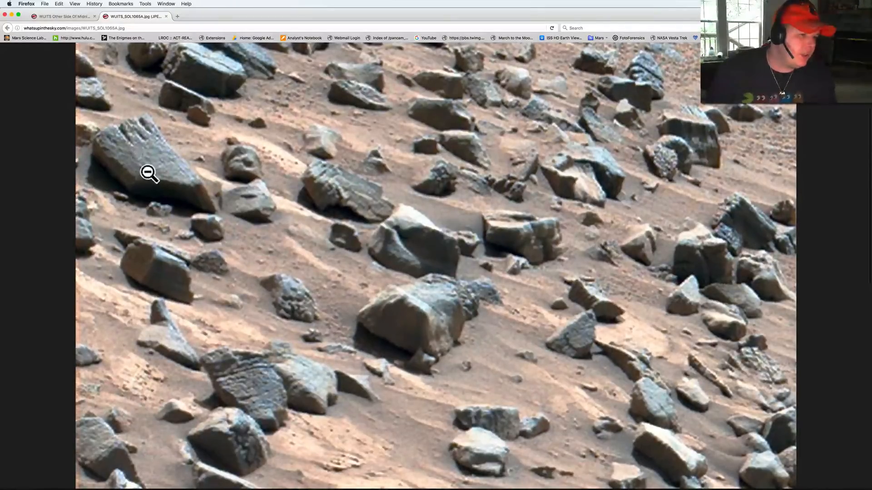
pyautogui.moveTo(195, 189)
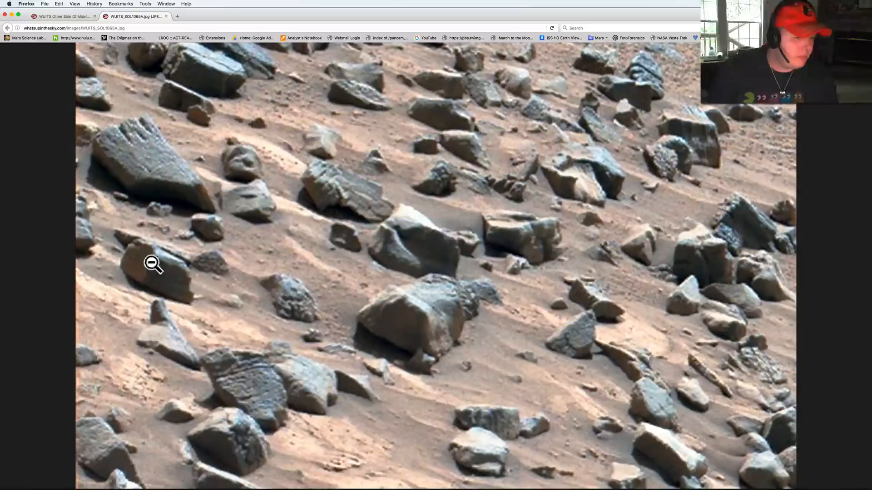
pyautogui.moveTo(180, 271)
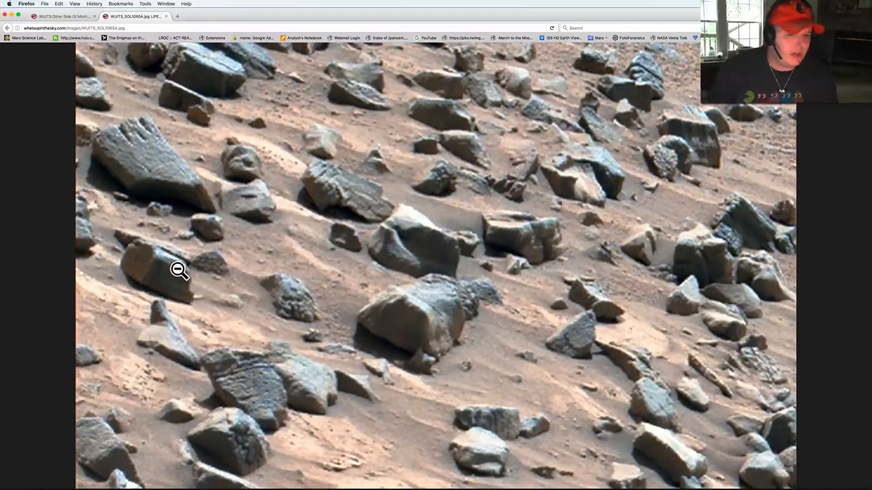
pyautogui.moveTo(333, 291)
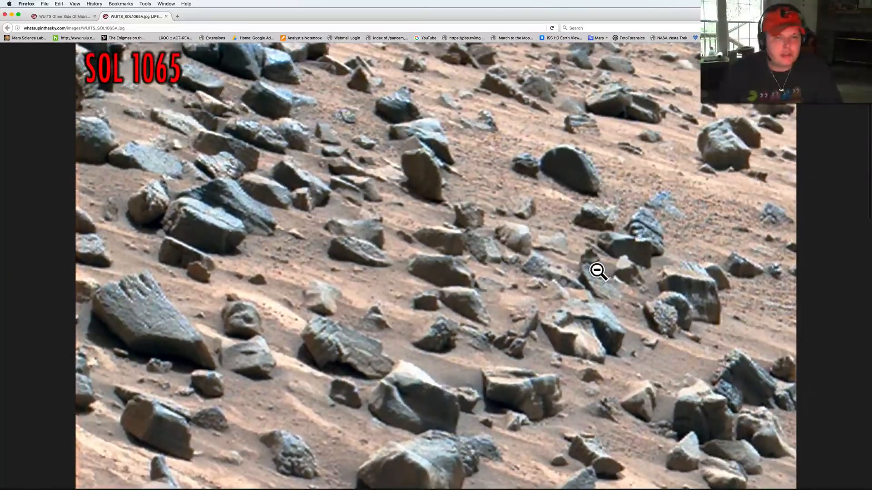
pyautogui.moveTo(589, 217)
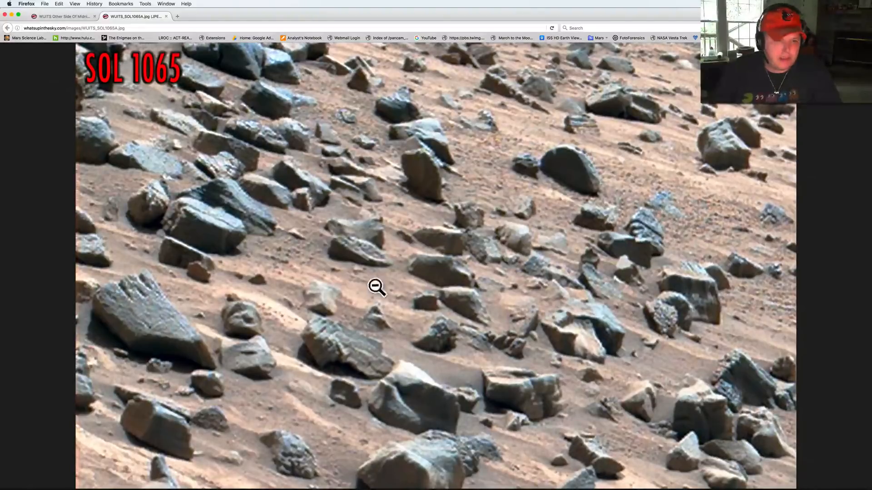
pyautogui.moveTo(397, 369)
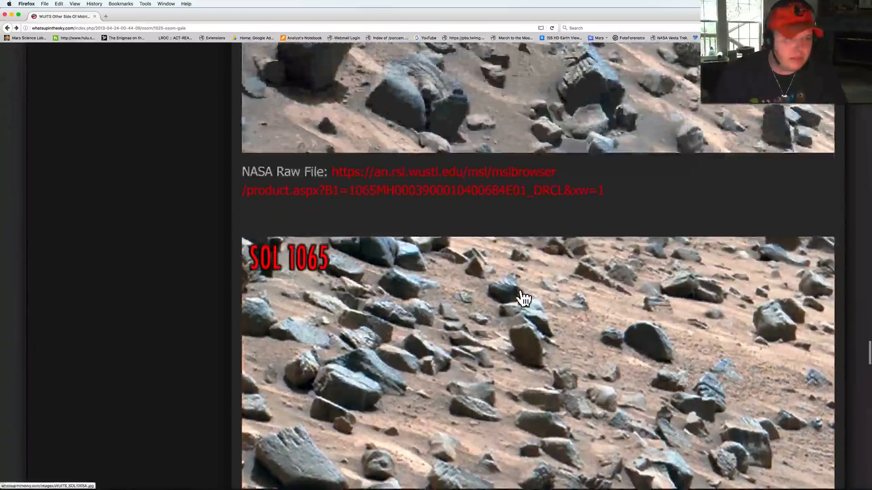
# - Scroll the article to the Sol 1065 picture and its NASA raw file link
pyautogui.scroll(-3)
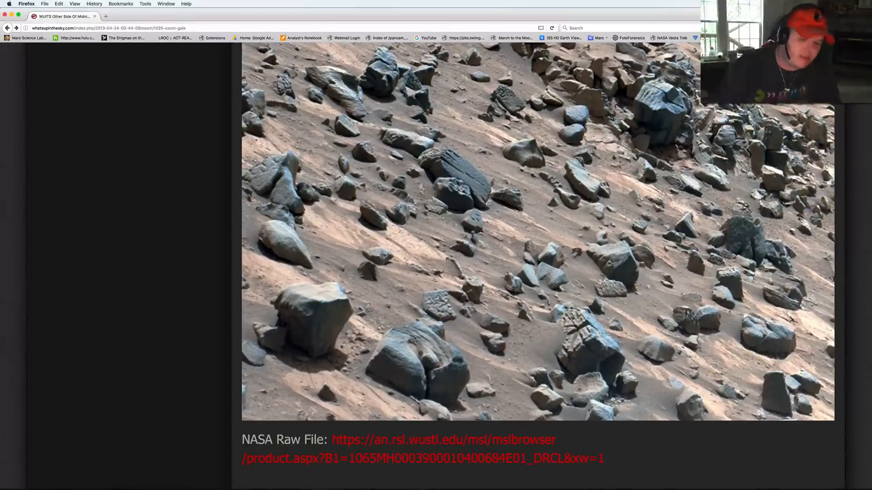
pyautogui.moveTo(682, 89)
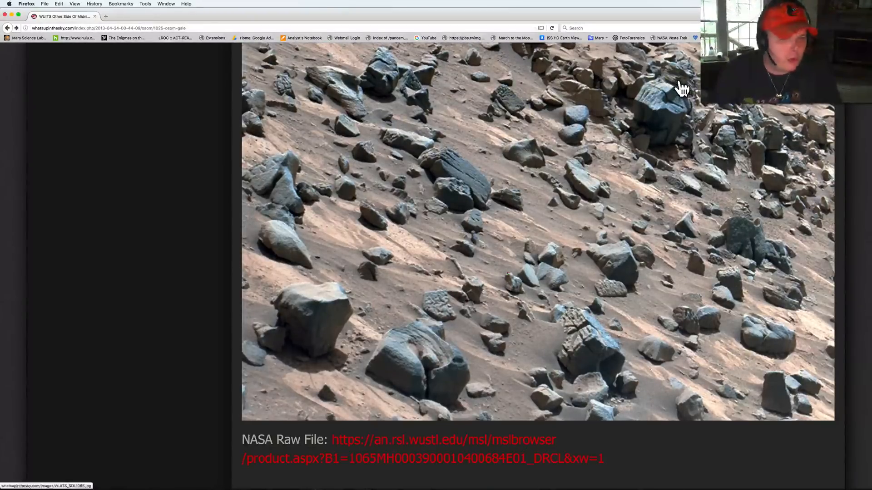